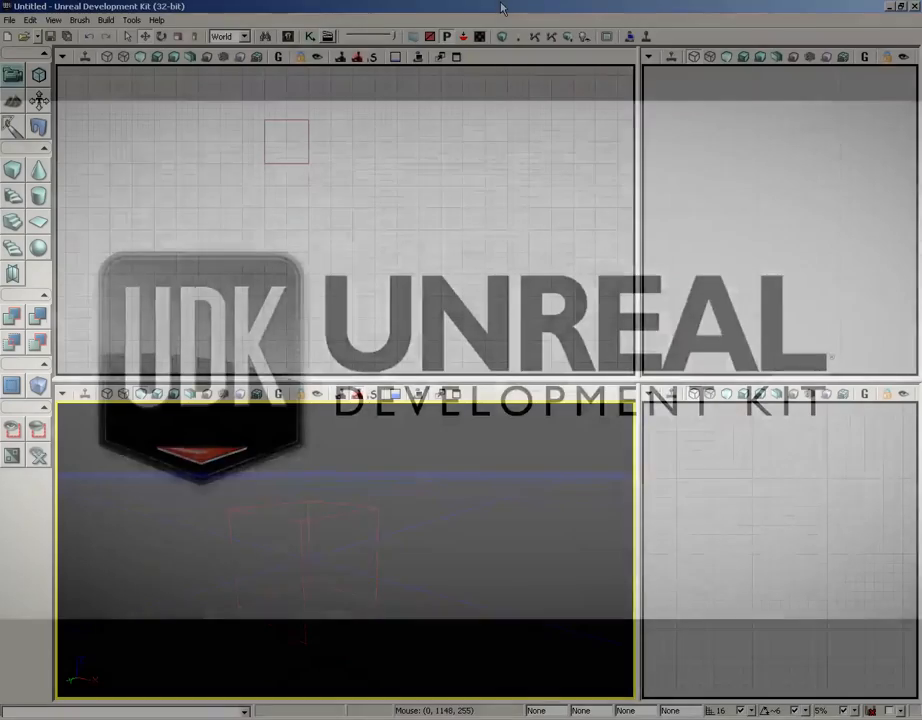
# Step: Review the Brush menu's CSG options and create a new level with Additive geometry
pyautogui.click(80, 20)
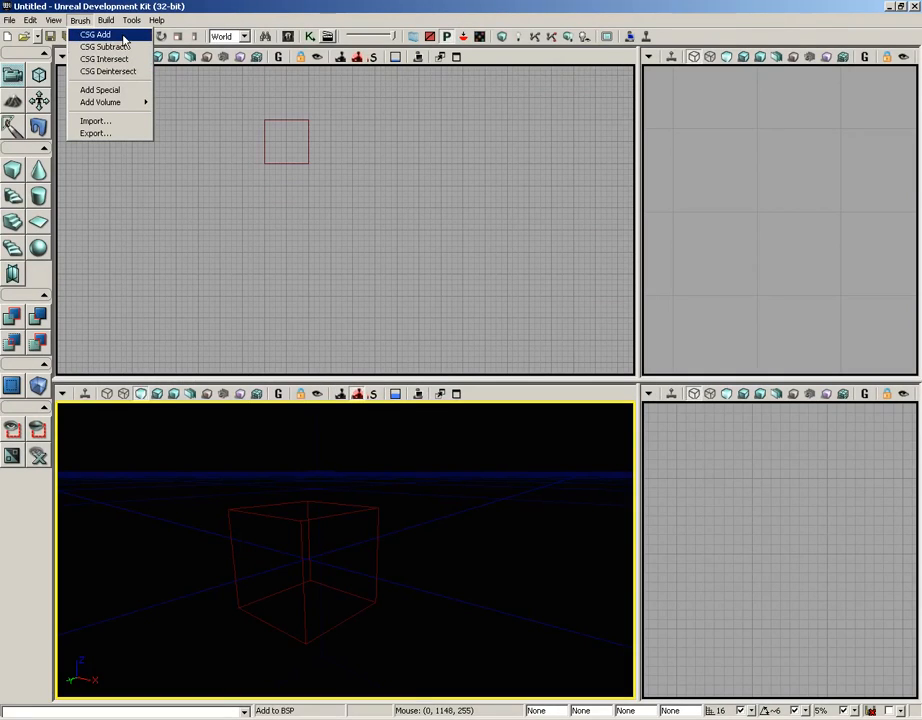
pyautogui.moveTo(104, 58)
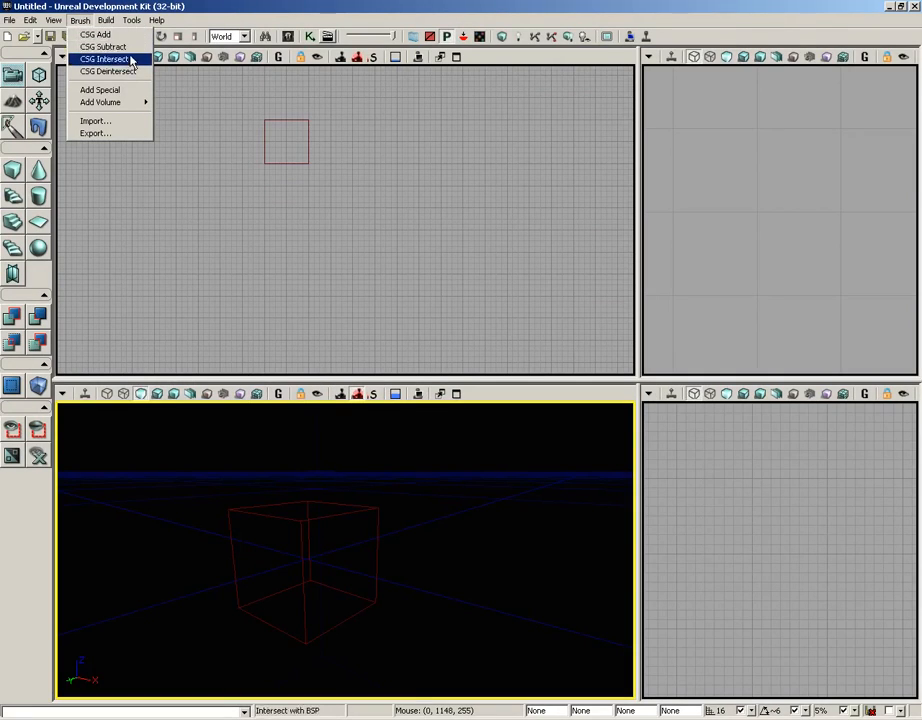
pyautogui.moveTo(80, 26)
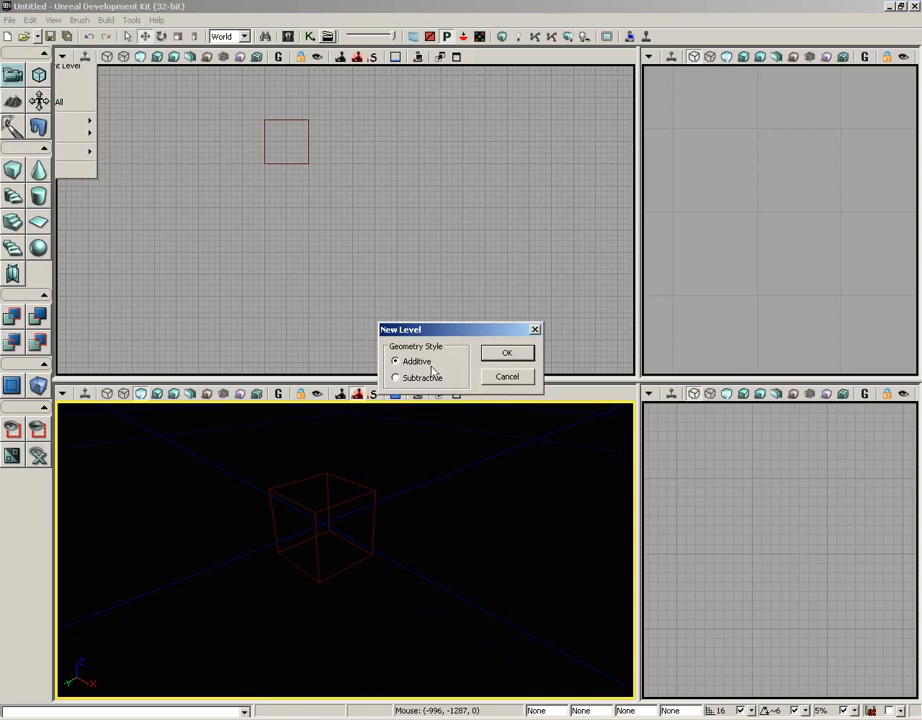
pyautogui.click(506, 352)
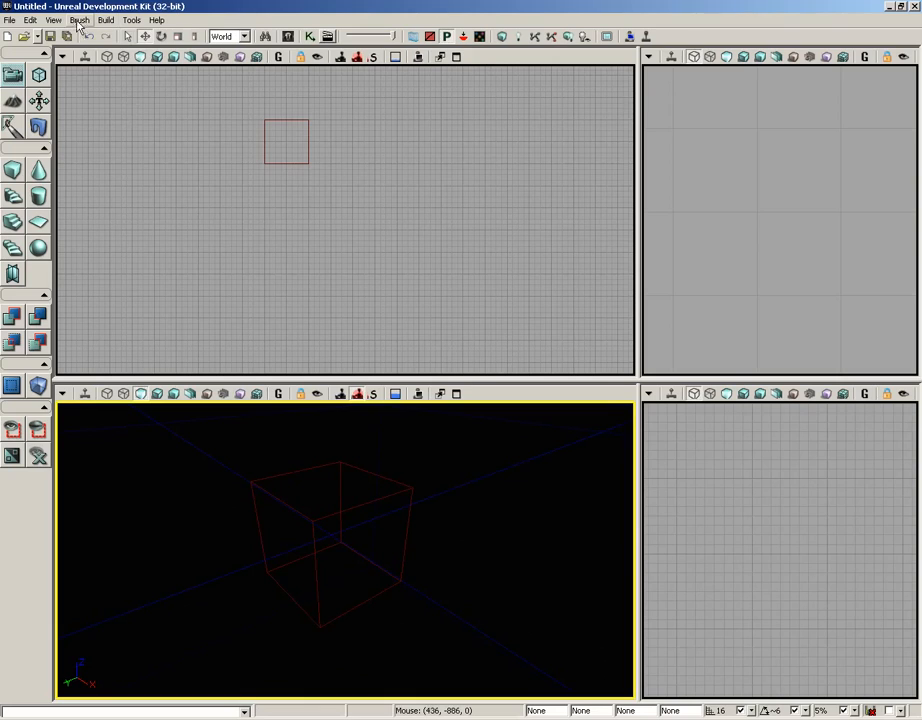
# Step: Add the builder brush as solid geometry twice with CSG Add, producing two checkered cubes
pyautogui.click(80, 20)
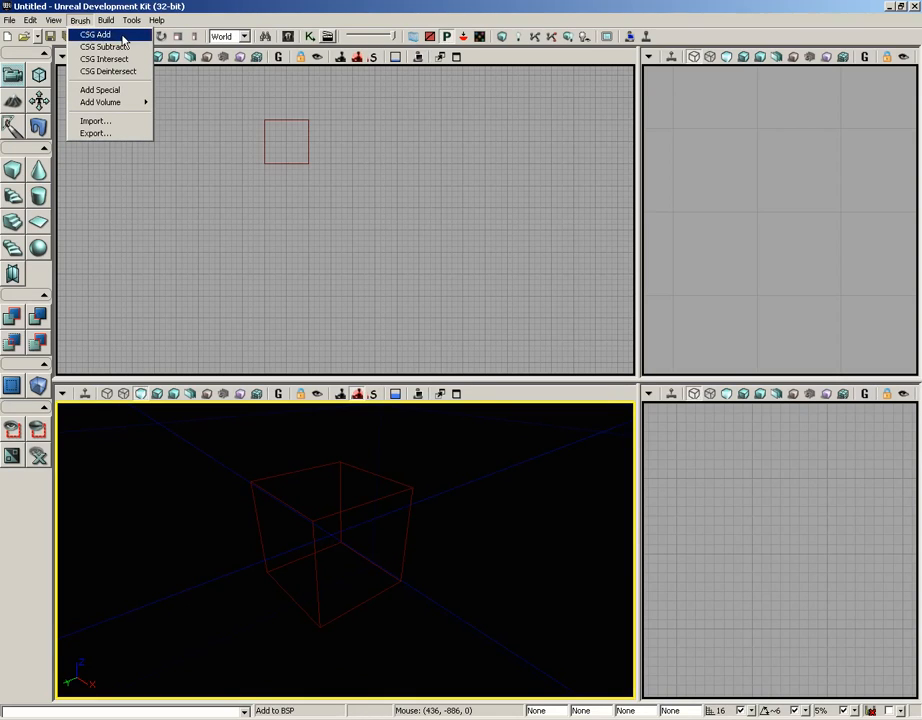
pyautogui.click(96, 34)
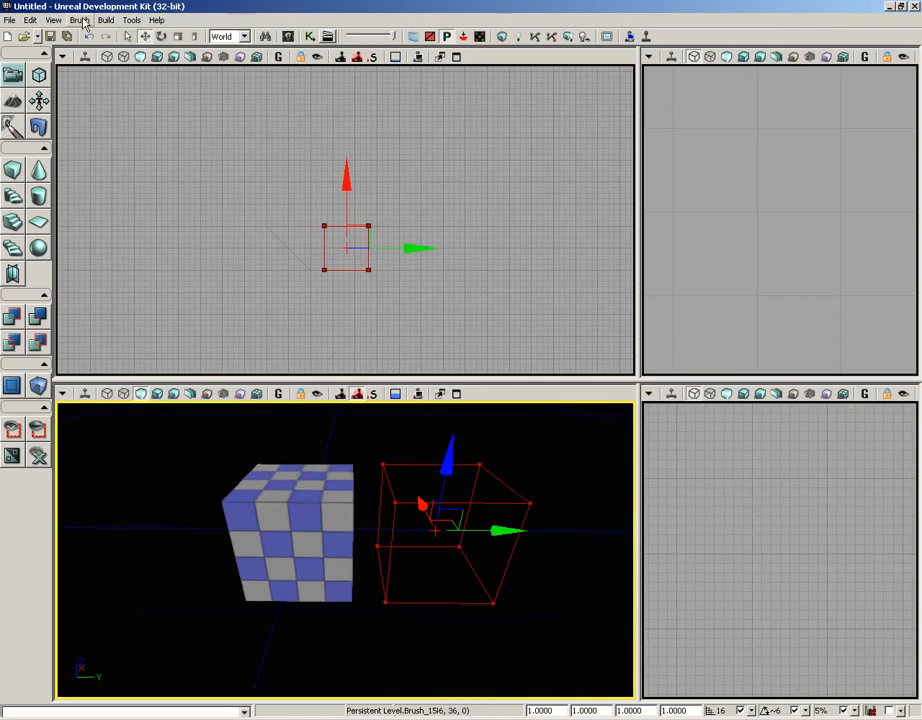
pyautogui.click(80, 20)
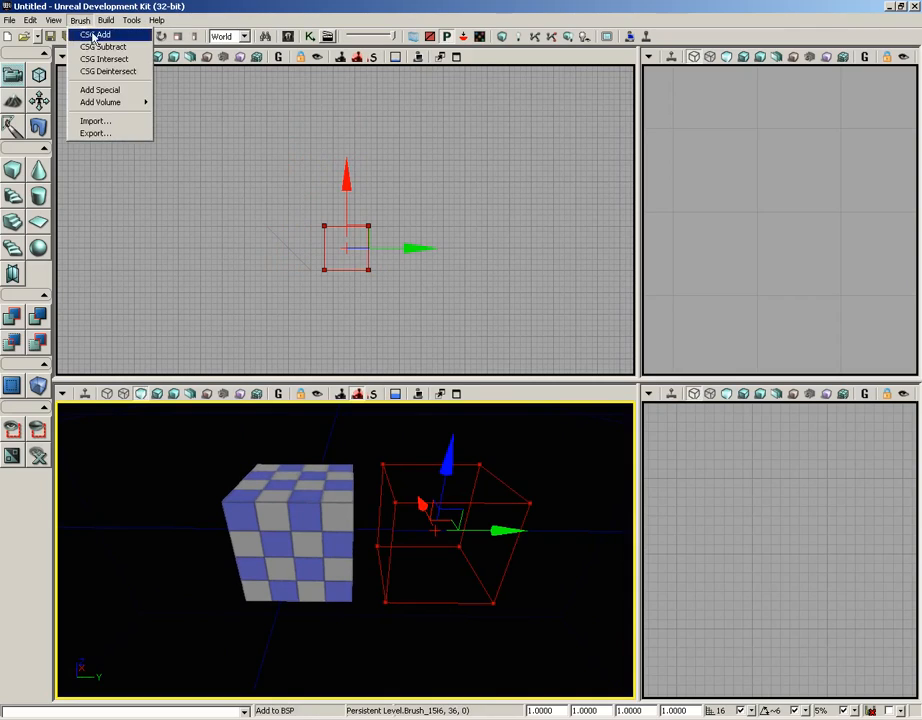
pyautogui.click(98, 36)
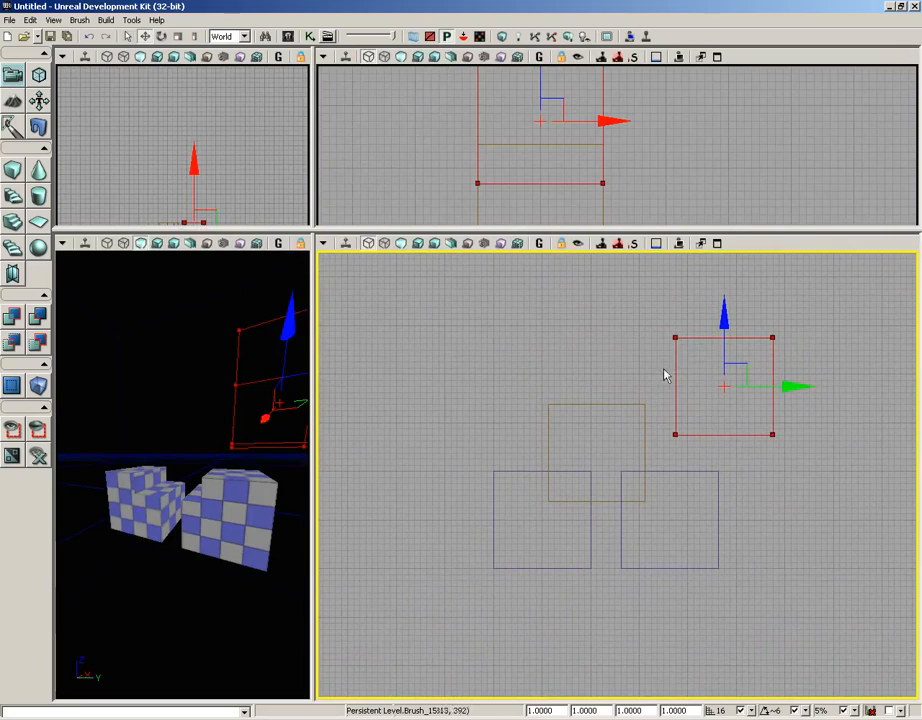
pyautogui.moveTo(690, 556)
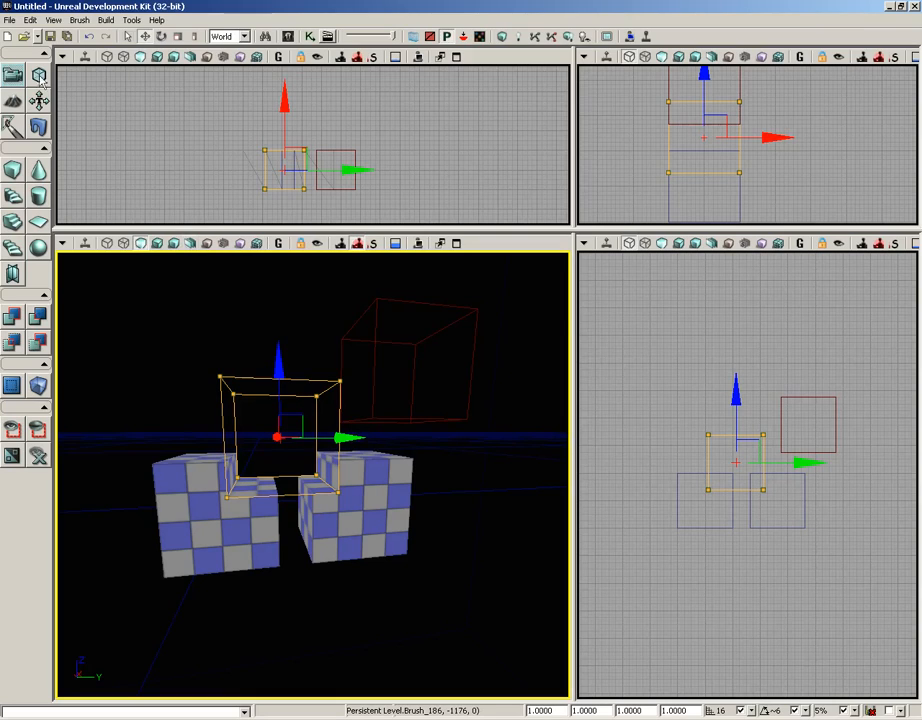
# Step: Apply CSG Intersect so the builder brush shrinks to its overlap with the cubes
pyautogui.click(80, 20)
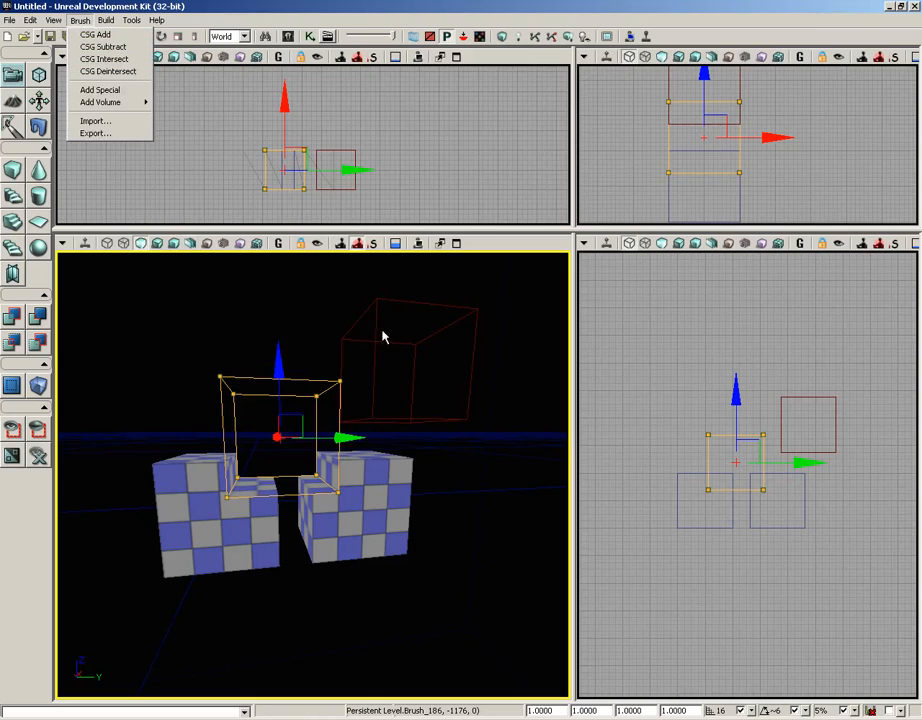
pyautogui.click(96, 34)
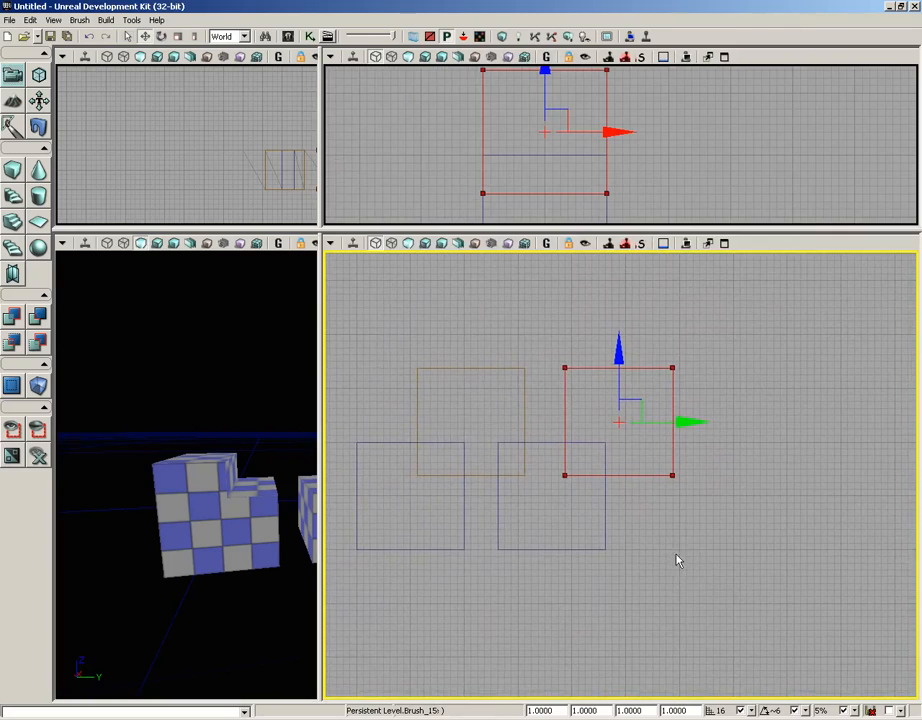
pyautogui.click(54, 20)
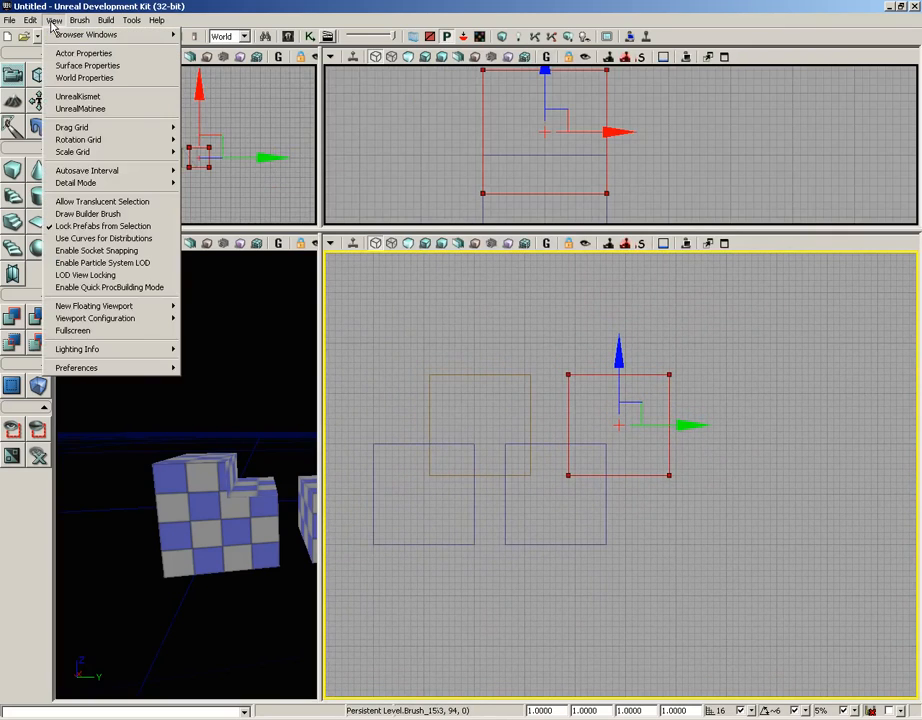
pyautogui.click(80, 20)
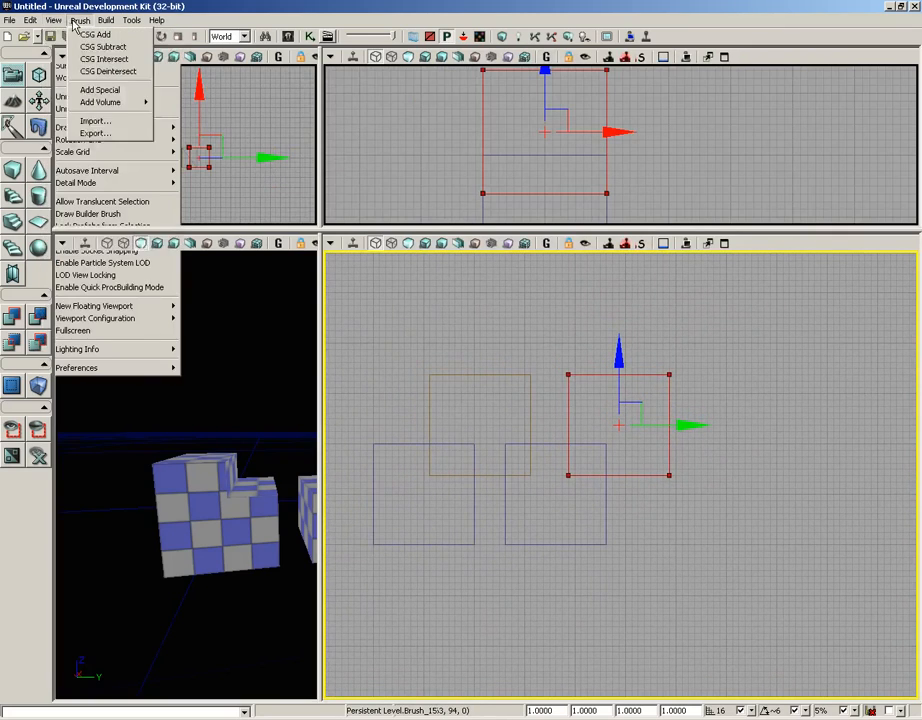
pyautogui.moveTo(104, 58)
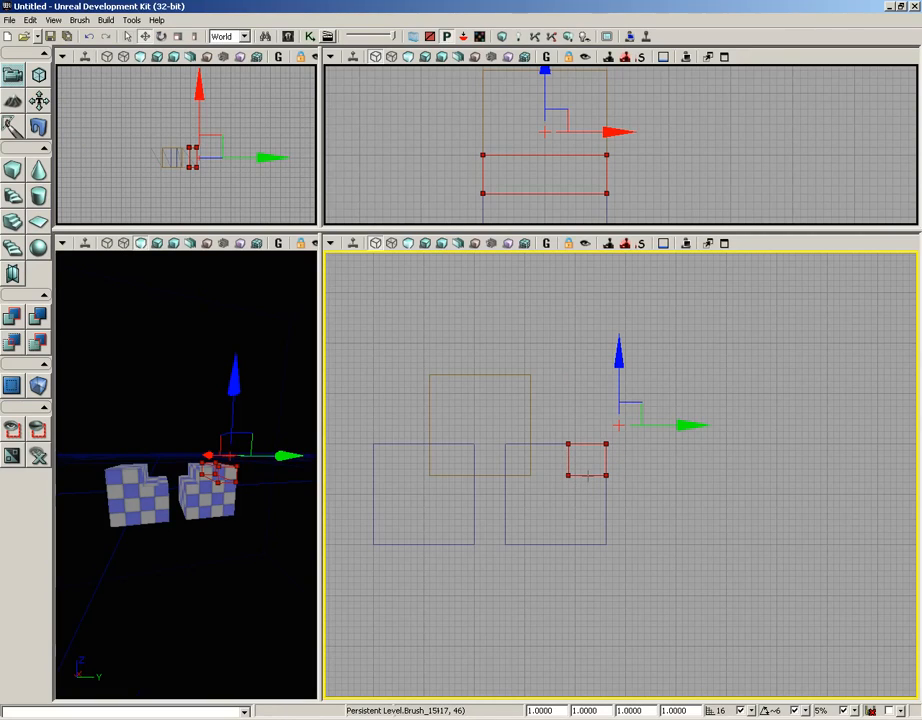
pyautogui.moveTo(12, 170)
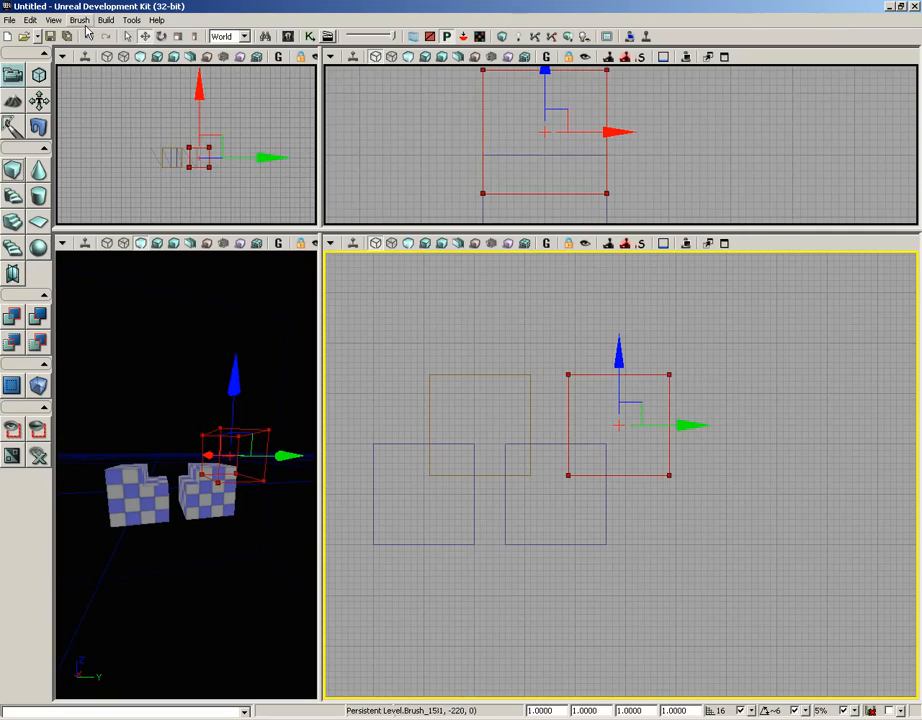
# Step: Apply CSG Deintersect so the builder brush regrows outside the checkered cube
pyautogui.click(80, 20)
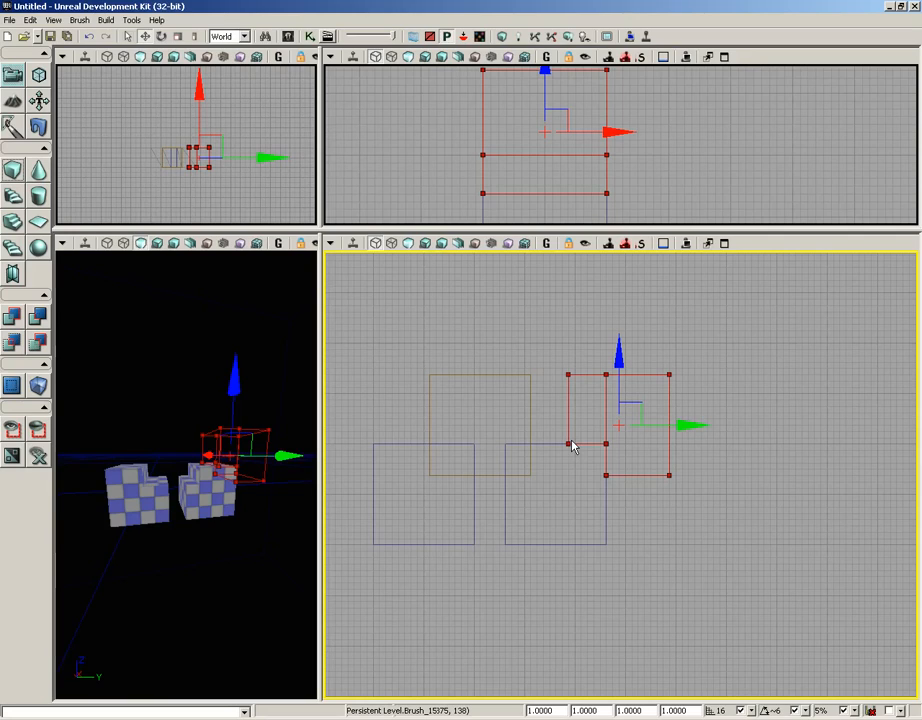
pyautogui.moveTo(684, 452)
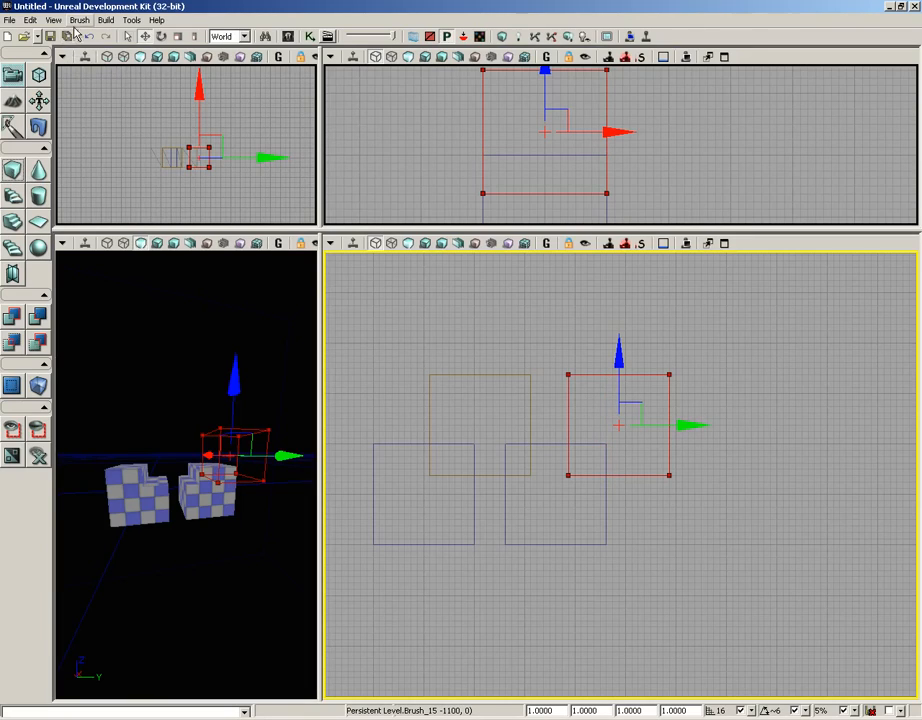
# Step: Bring up the Add Special brush dialog and move it aside from the viewports
pyautogui.click(80, 20)
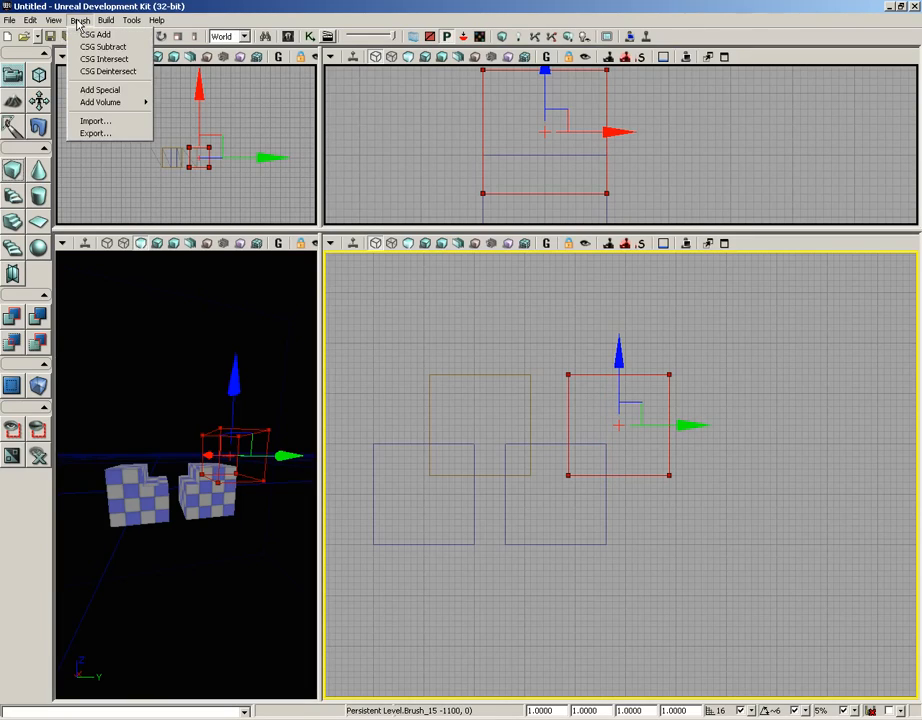
pyautogui.moveTo(100, 90)
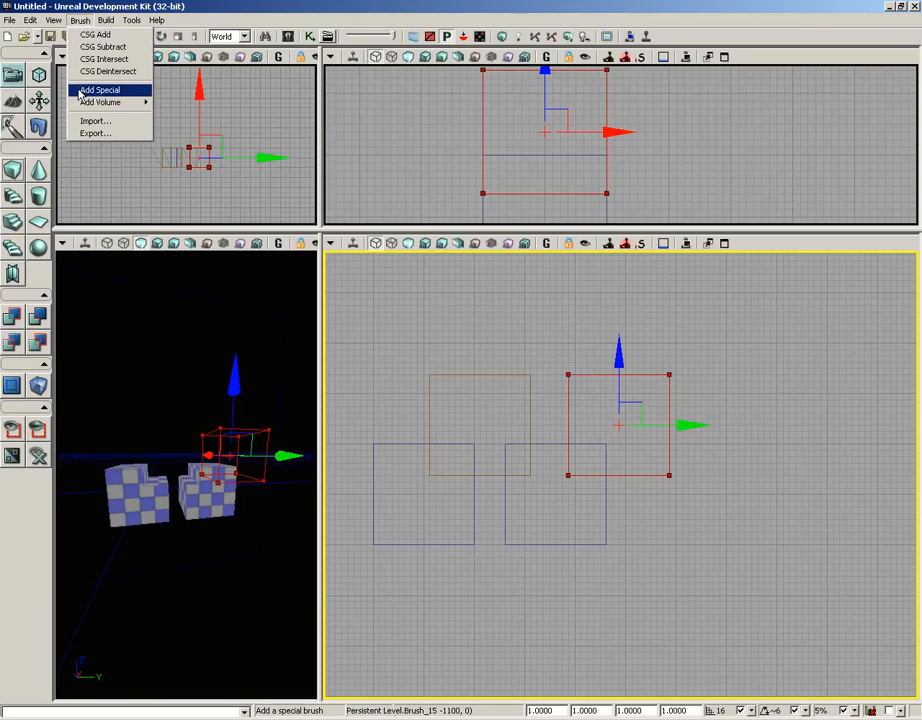
pyautogui.click(100, 90)
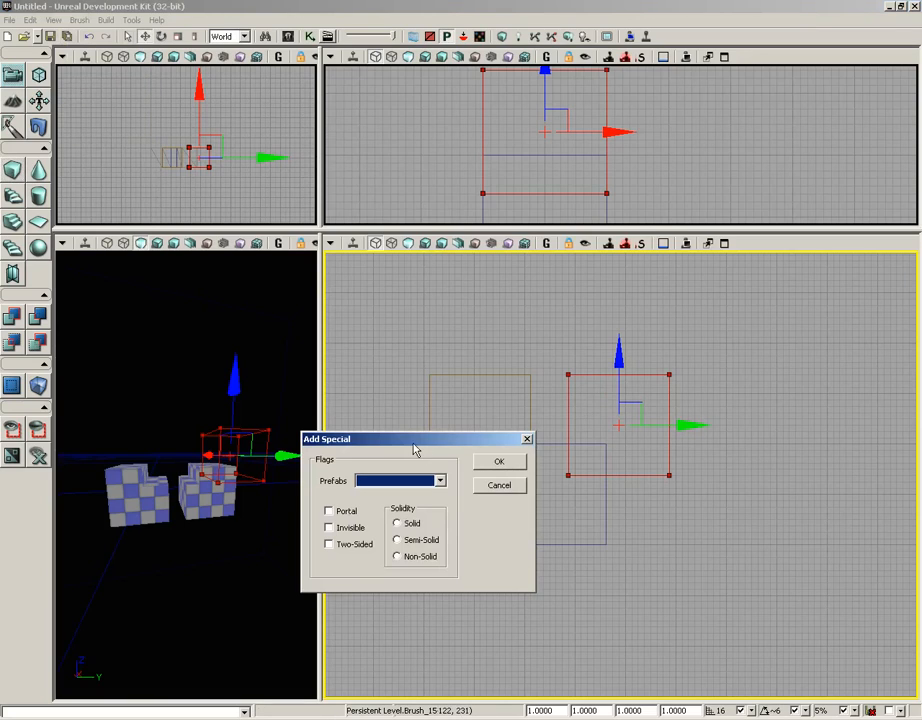
pyautogui.moveTo(412, 440); pyautogui.dragTo(636, 508)
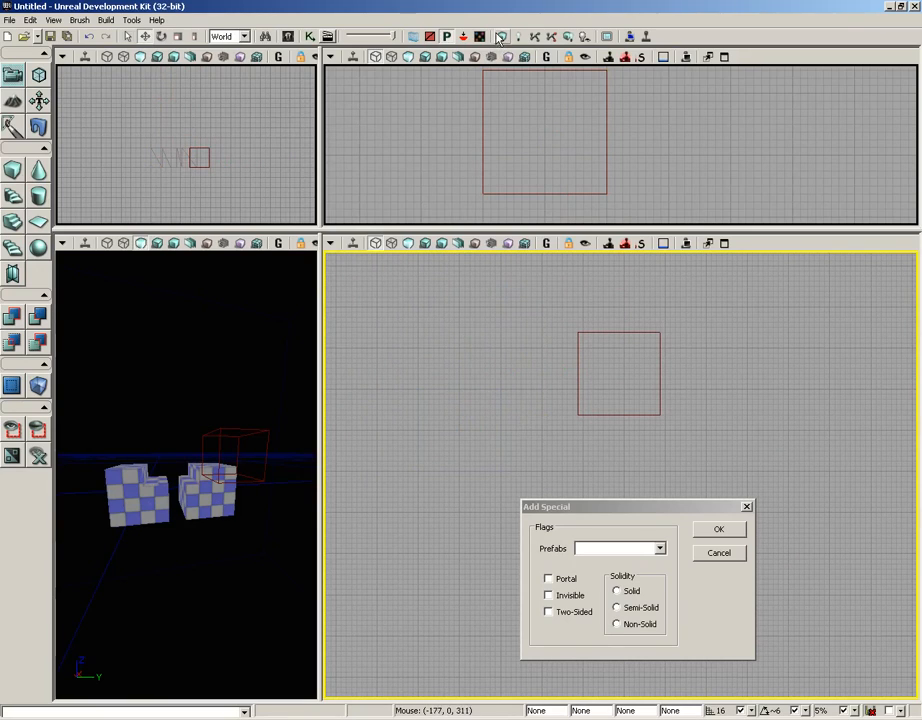
pyautogui.moveTo(504, 36)
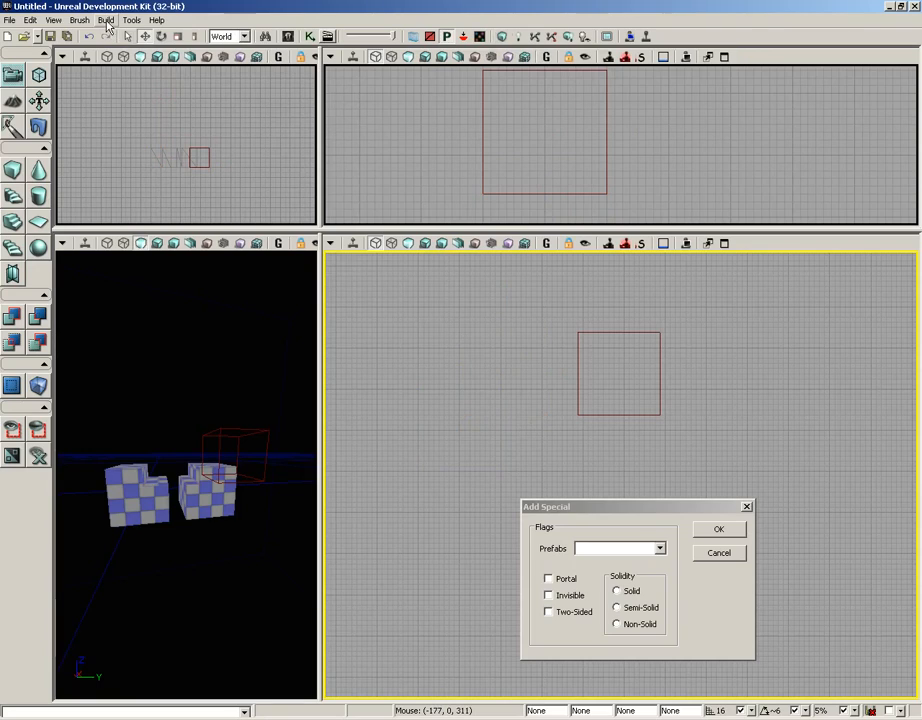
# Step: Show the Build menu's level build options
pyautogui.click(106, 20)
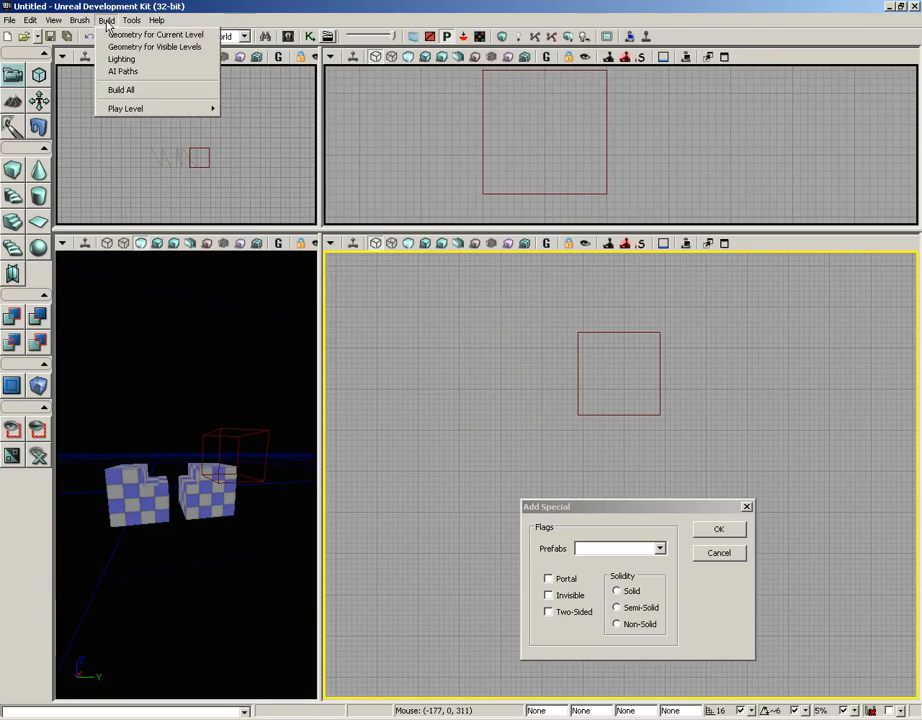
pyautogui.moveTo(156, 34)
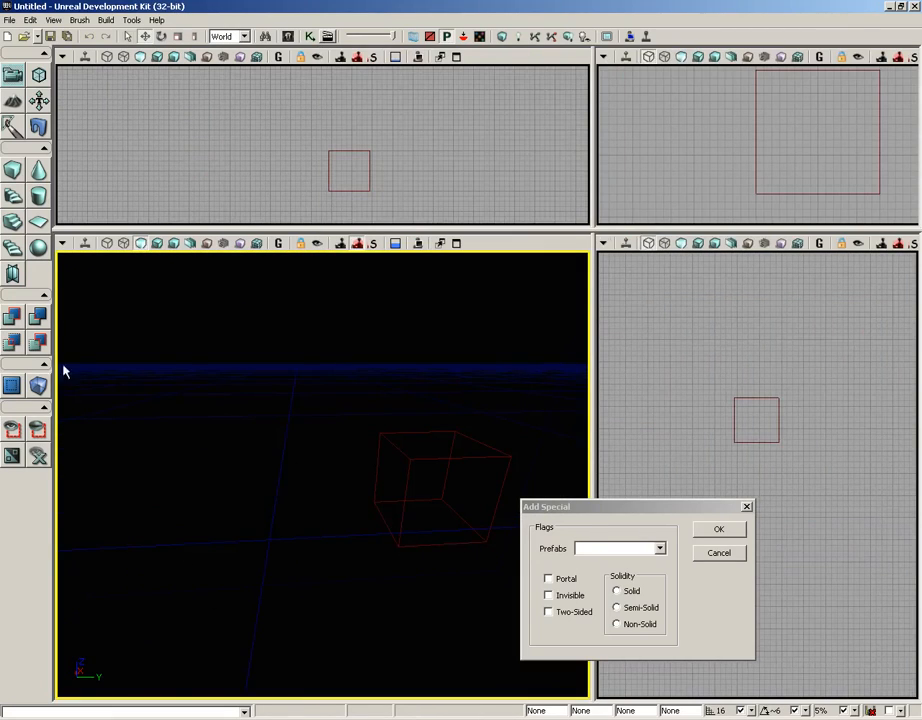
pyautogui.moveTo(14, 170)
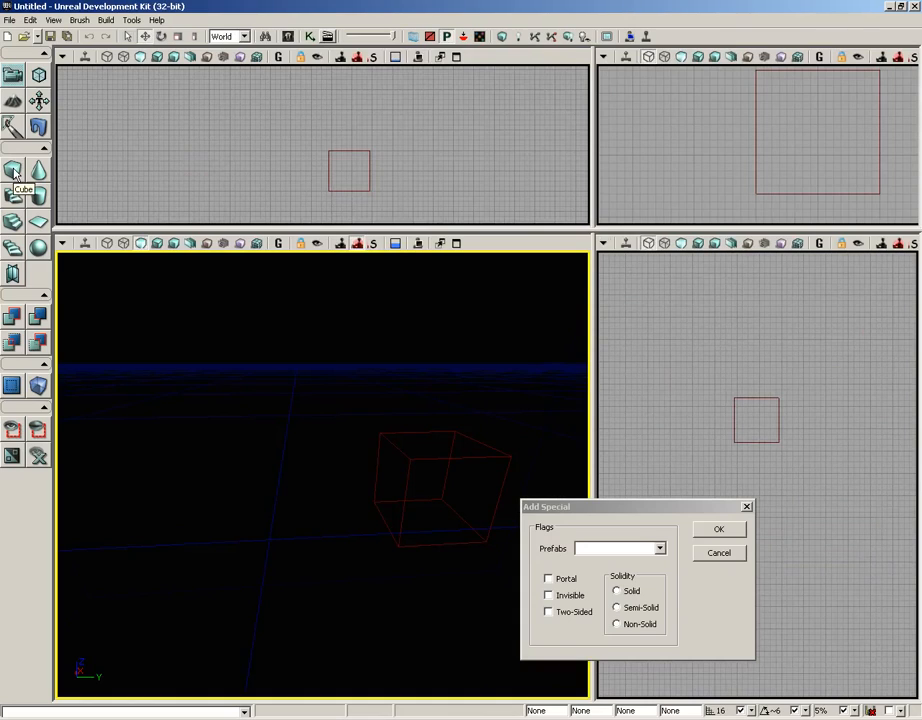
pyautogui.moveTo(92, 168)
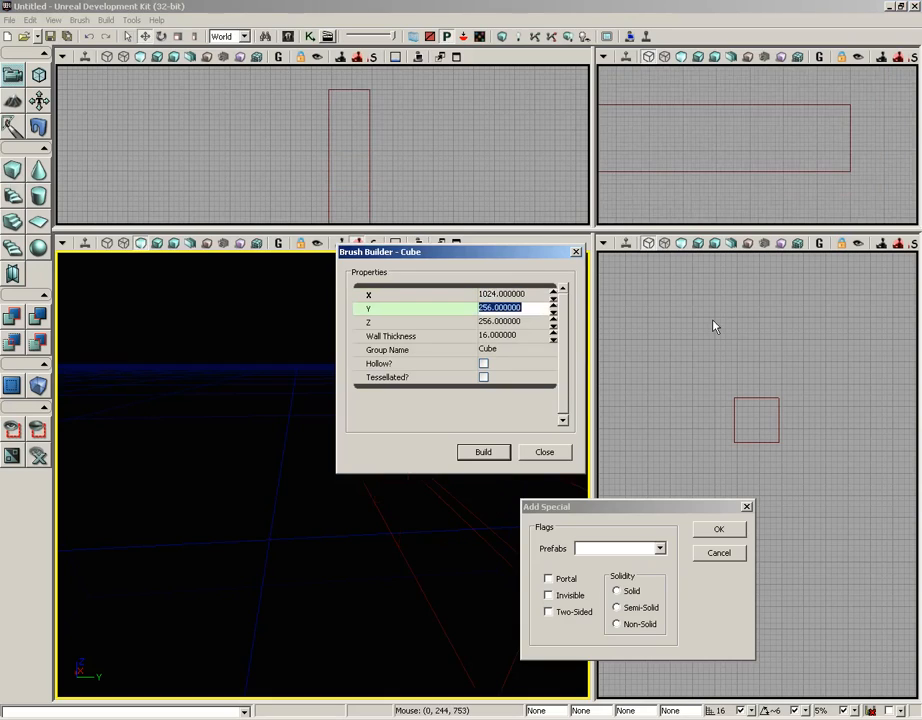
# Step: Add the thin floor-slab builder brush to the level as checkered geometry via the Brush menu
pyautogui.write('1024')
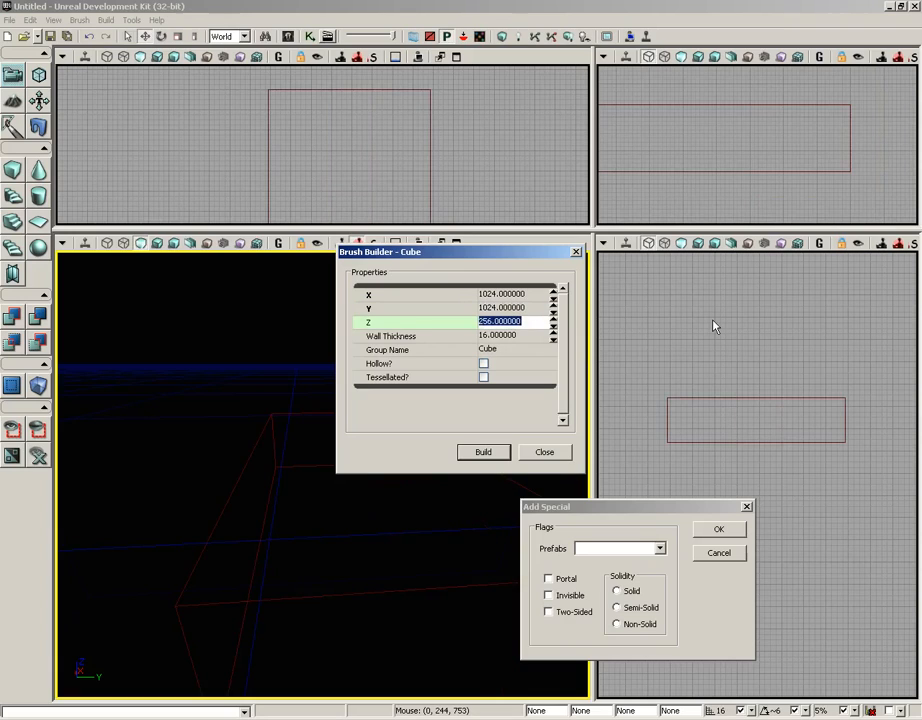
pyautogui.write('32')
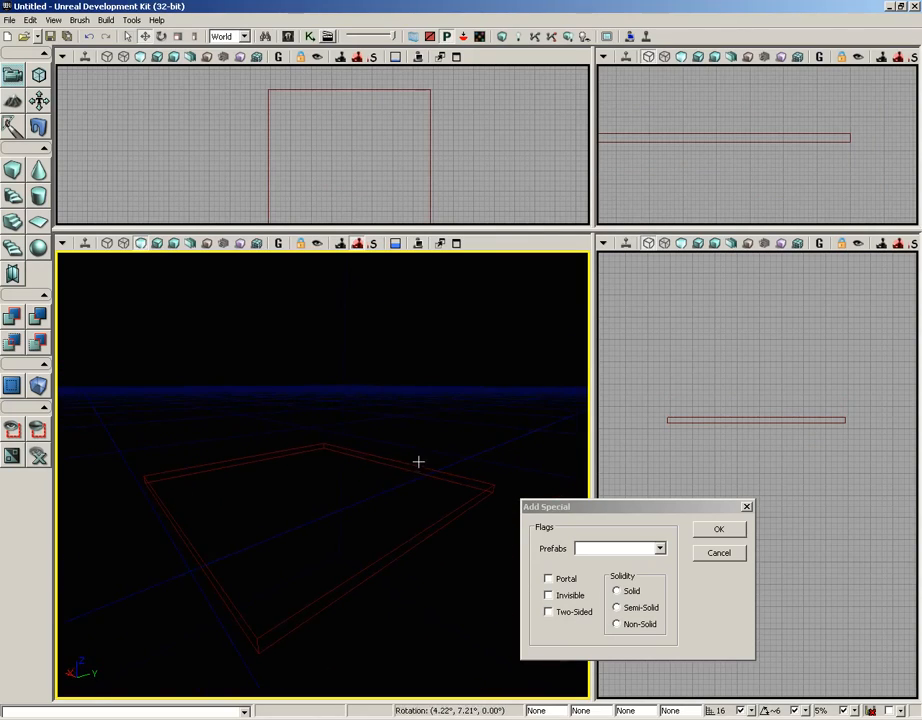
pyautogui.moveTo(108, 88)
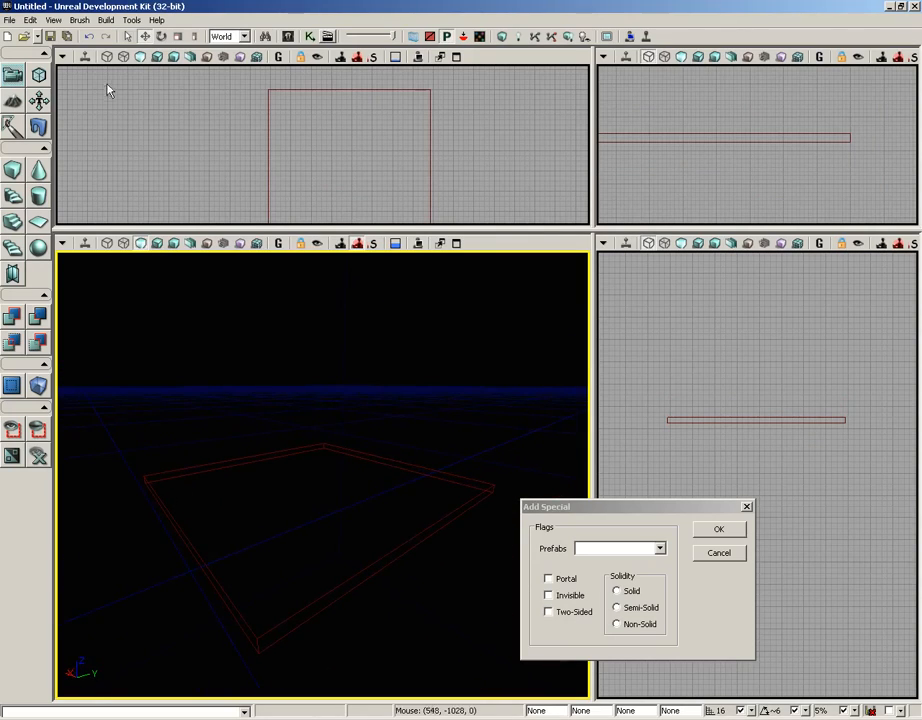
pyautogui.click(80, 20)
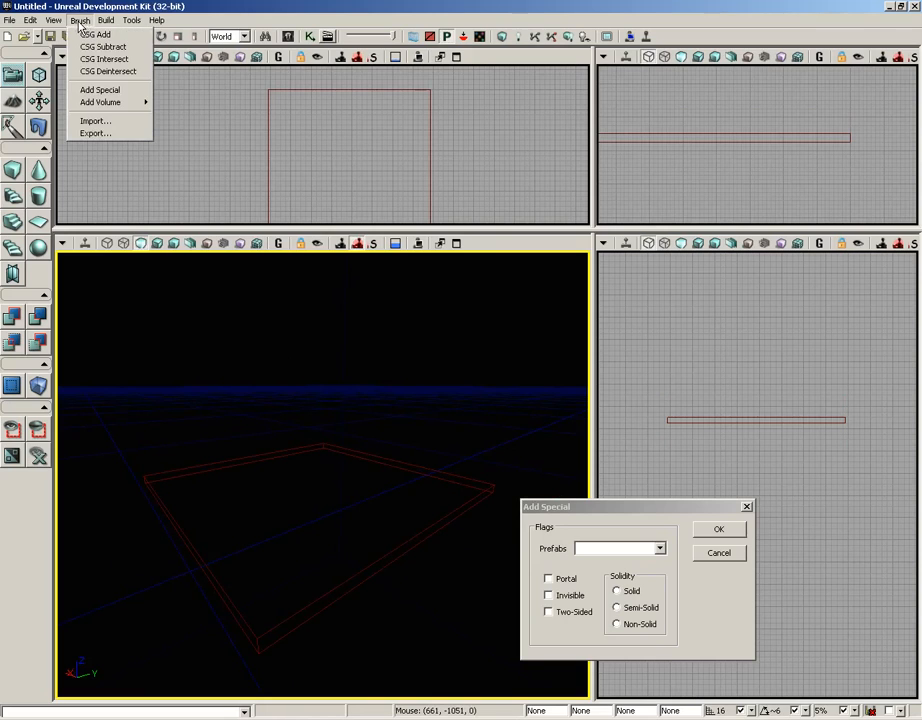
pyautogui.moveTo(96, 34)
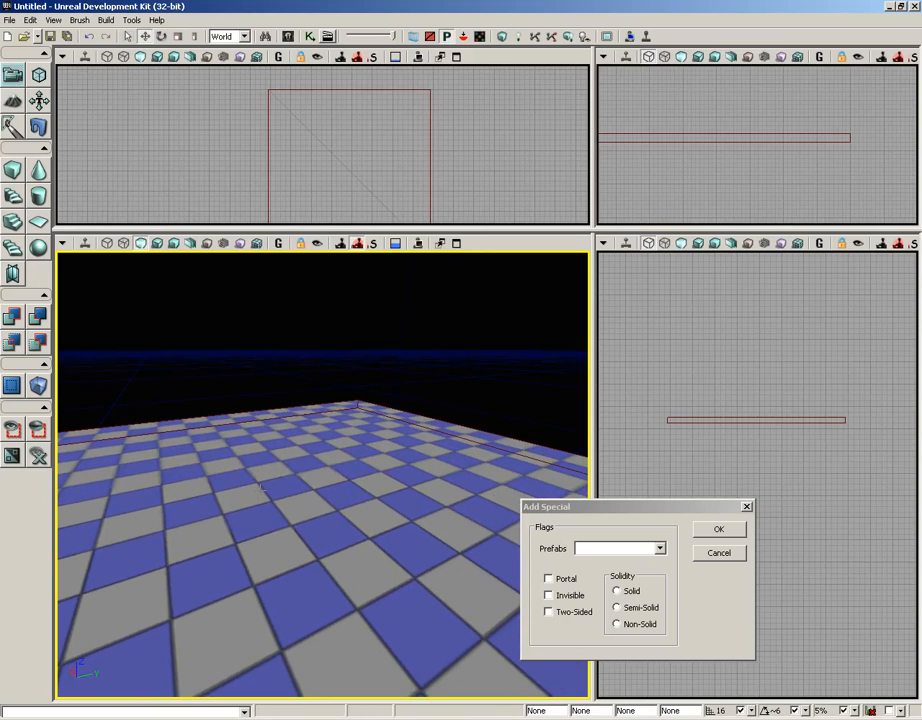
pyautogui.moveTo(380, 336)
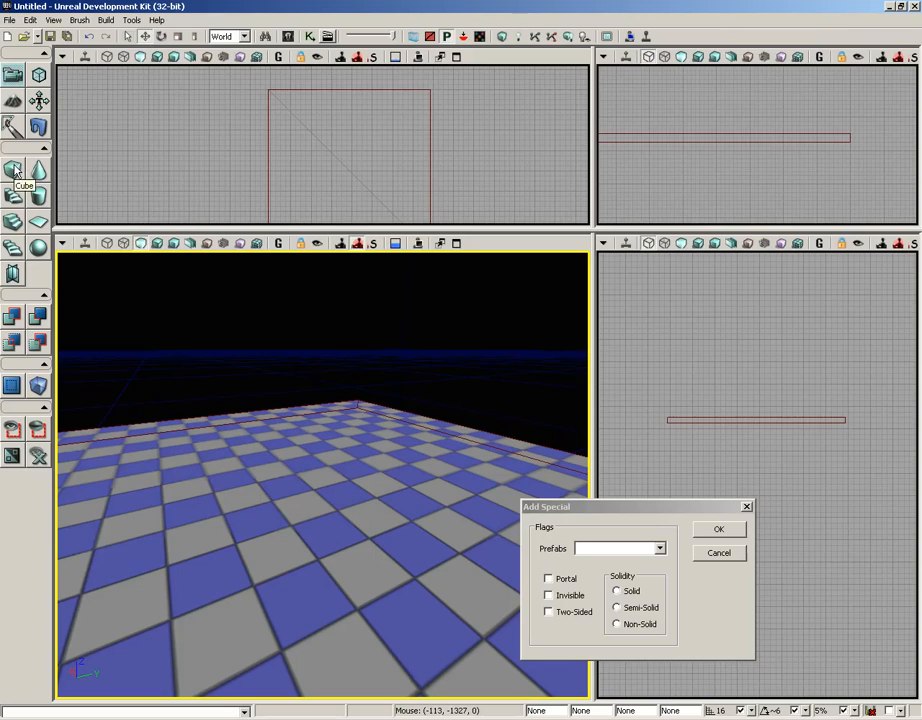
# Step: Build a 256 by 256 by 256 cube builder brush from the Cube brush settings
pyautogui.click(14, 172)
pyautogui.write('256')
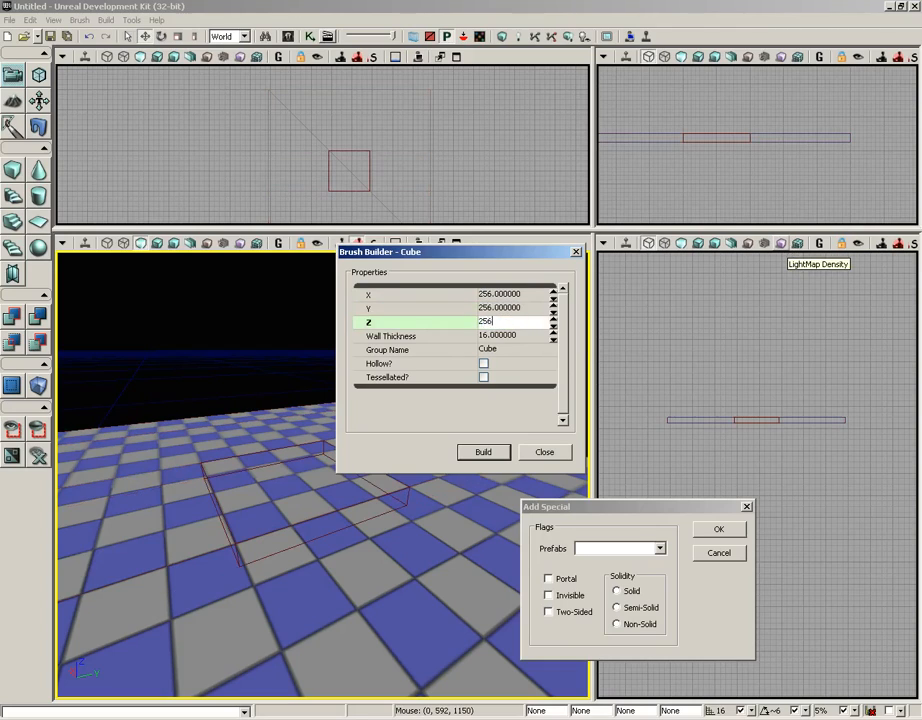
pyautogui.click(484, 452)
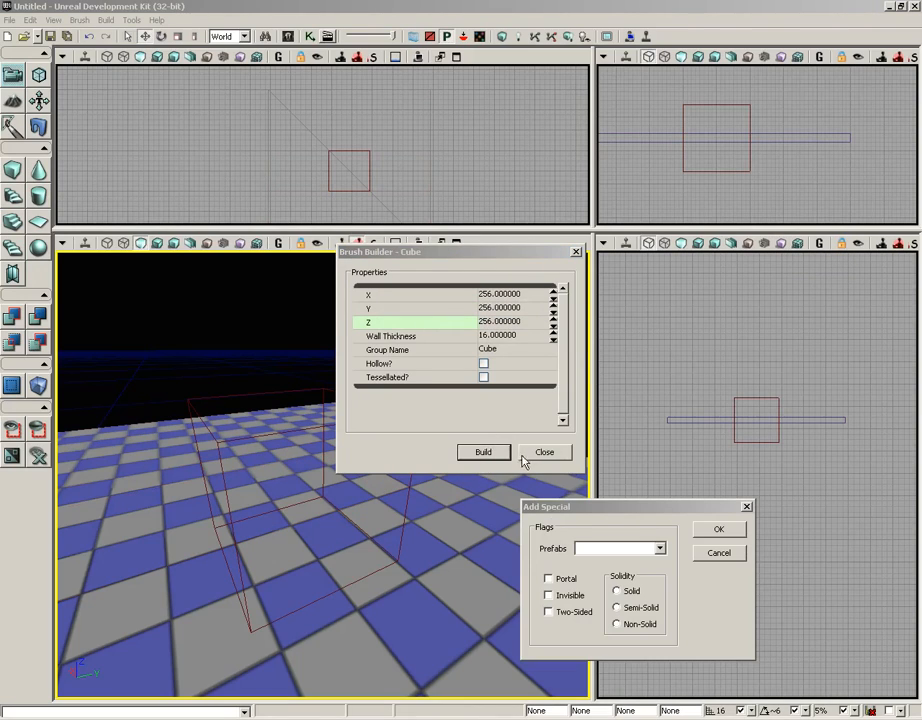
pyautogui.click(544, 452)
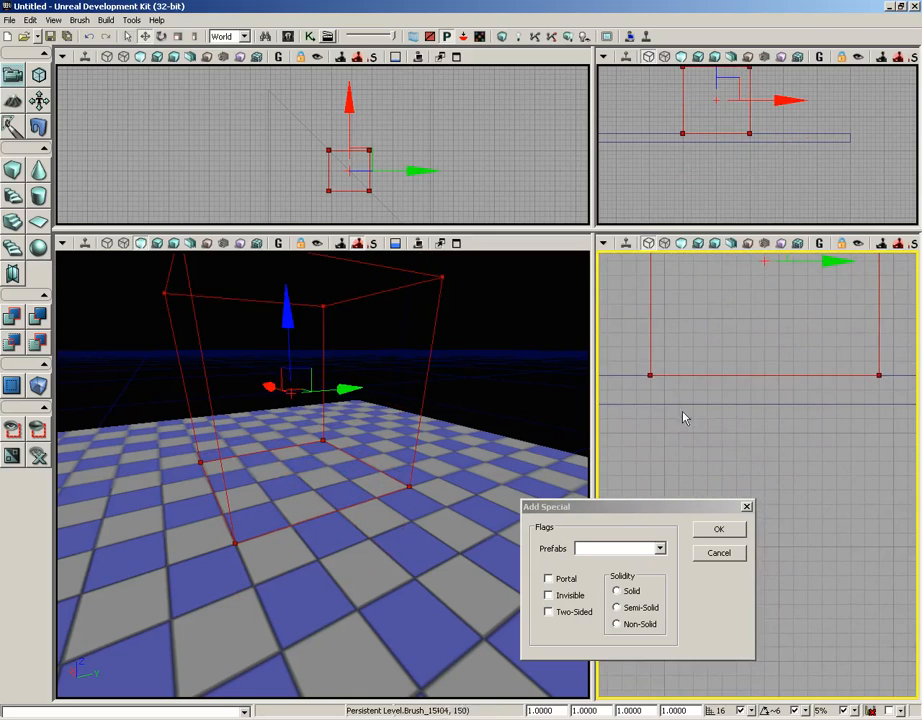
pyautogui.moveTo(762, 374)
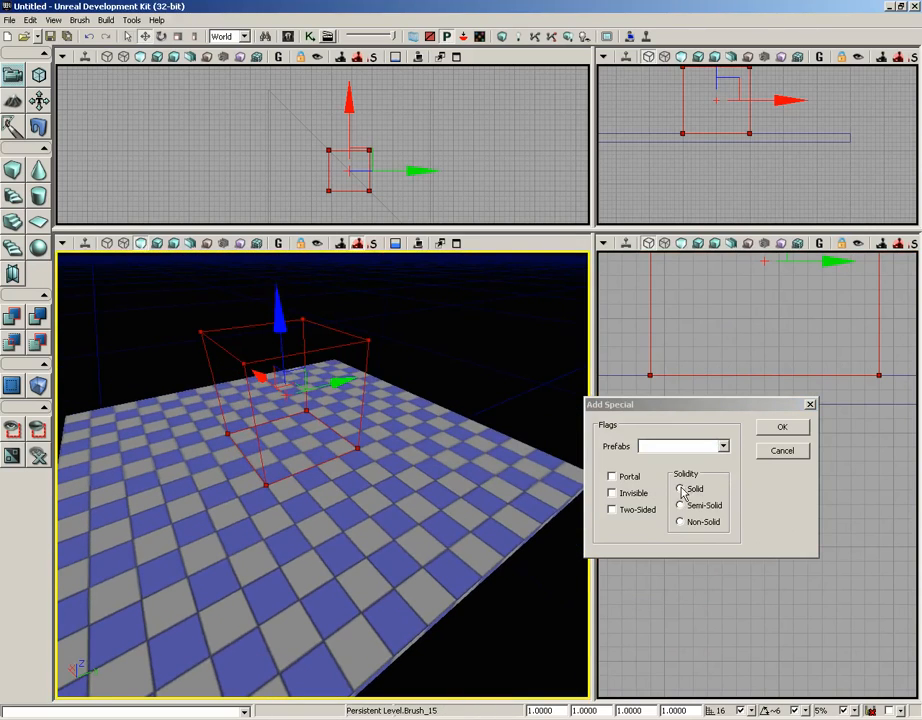
# Step: Add the cube as a special brush with Solid solidity
pyautogui.click(680, 488)
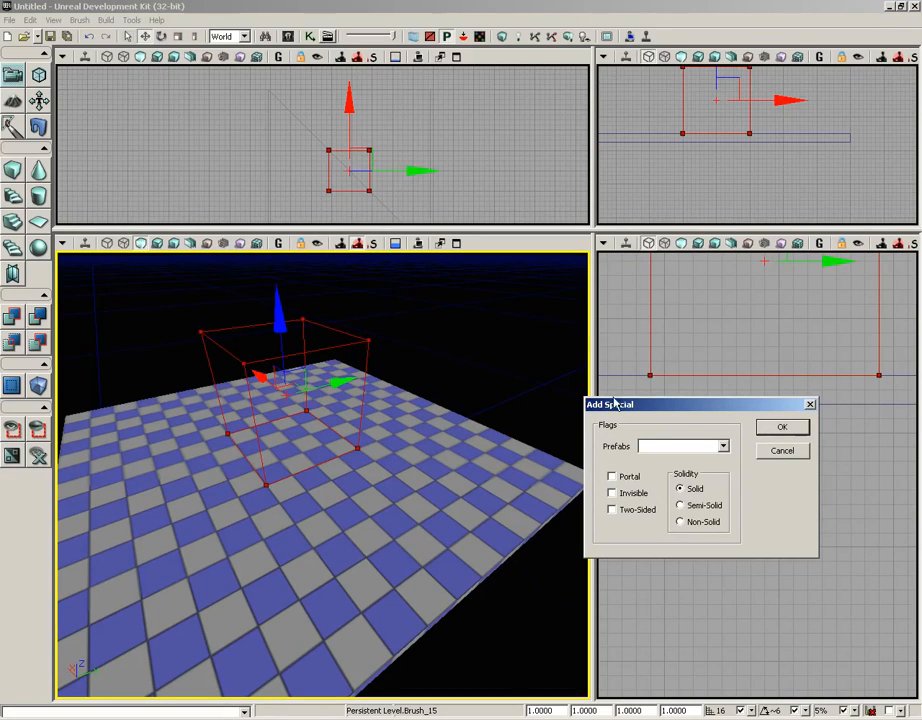
pyautogui.moveTo(804, 444)
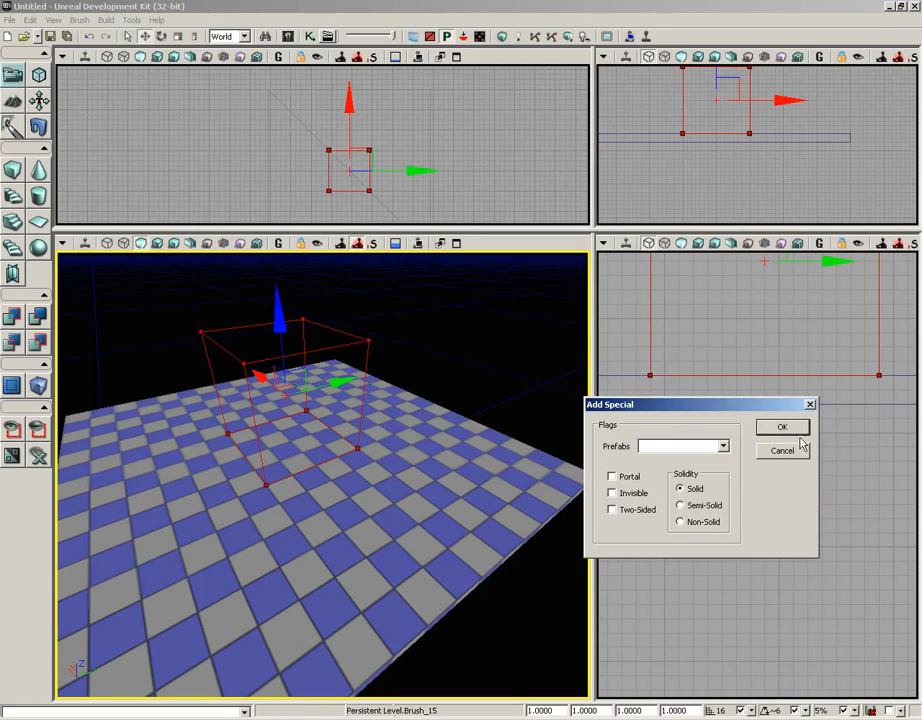
pyautogui.click(784, 428)
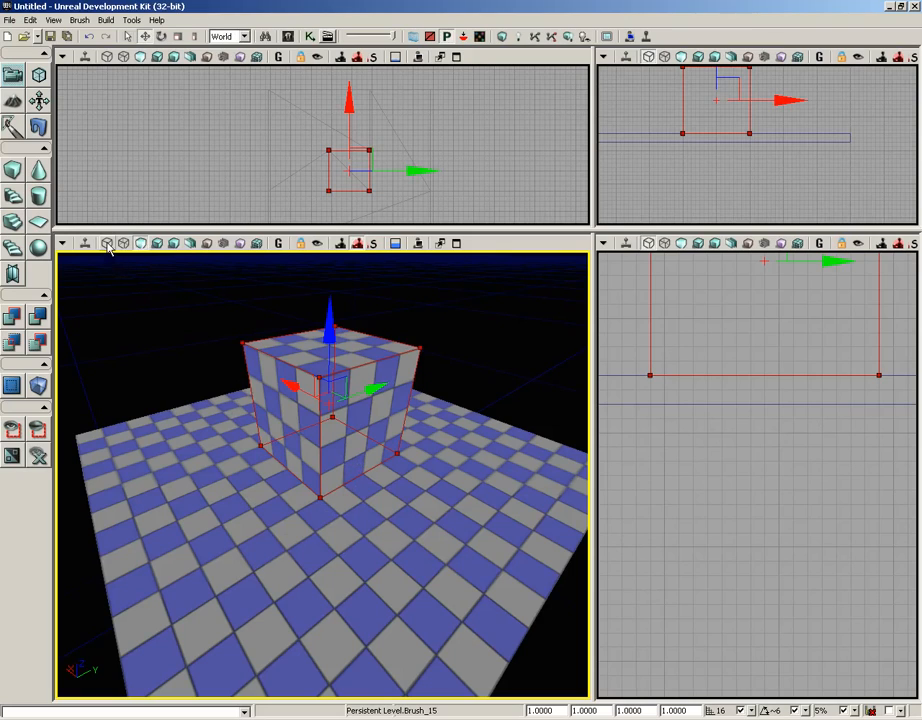
pyautogui.moveTo(124, 244)
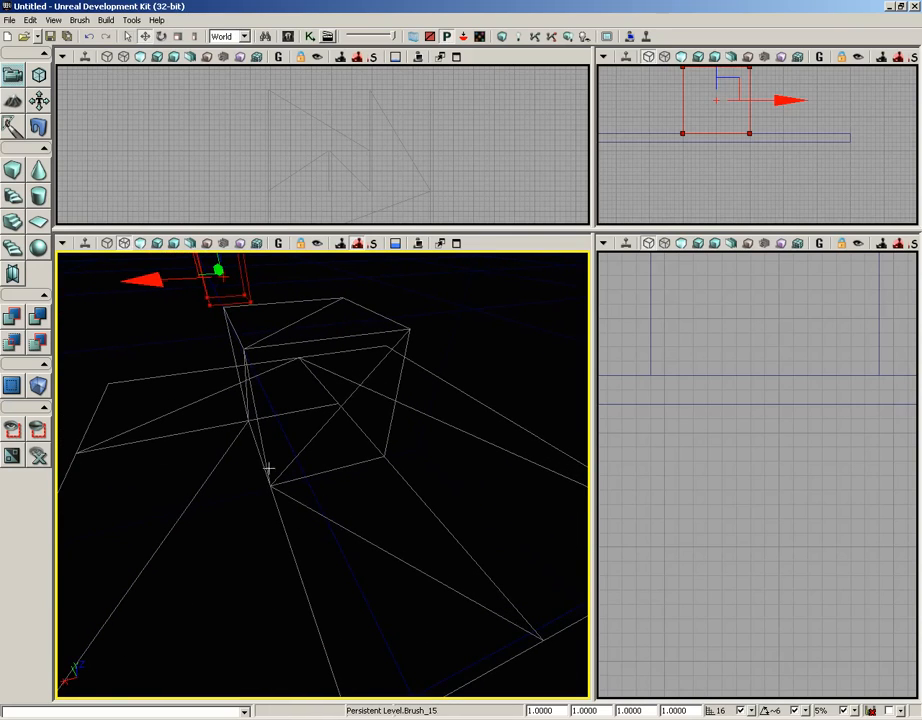
pyautogui.moveTo(390, 444)
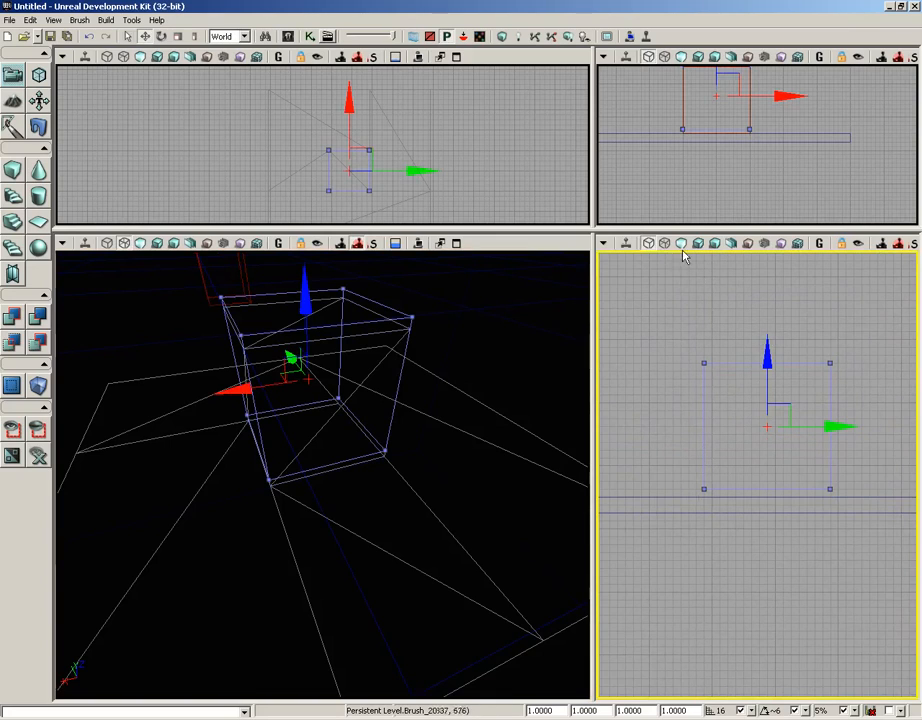
# Step: Rebuild geometry for the current level and dismiss the Map Check report
pyautogui.click(106, 20)
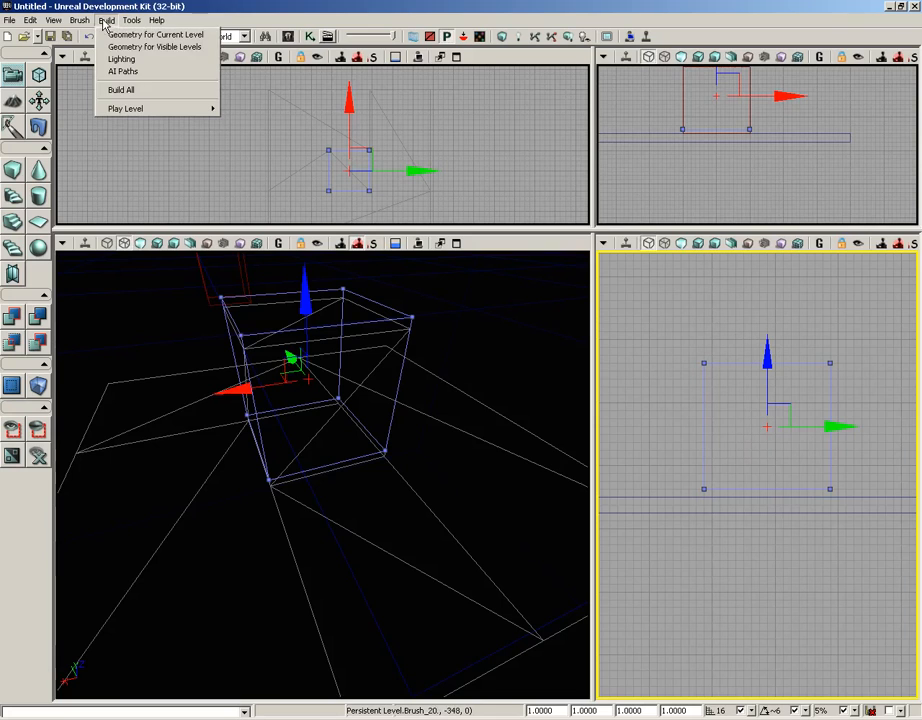
pyautogui.click(120, 88)
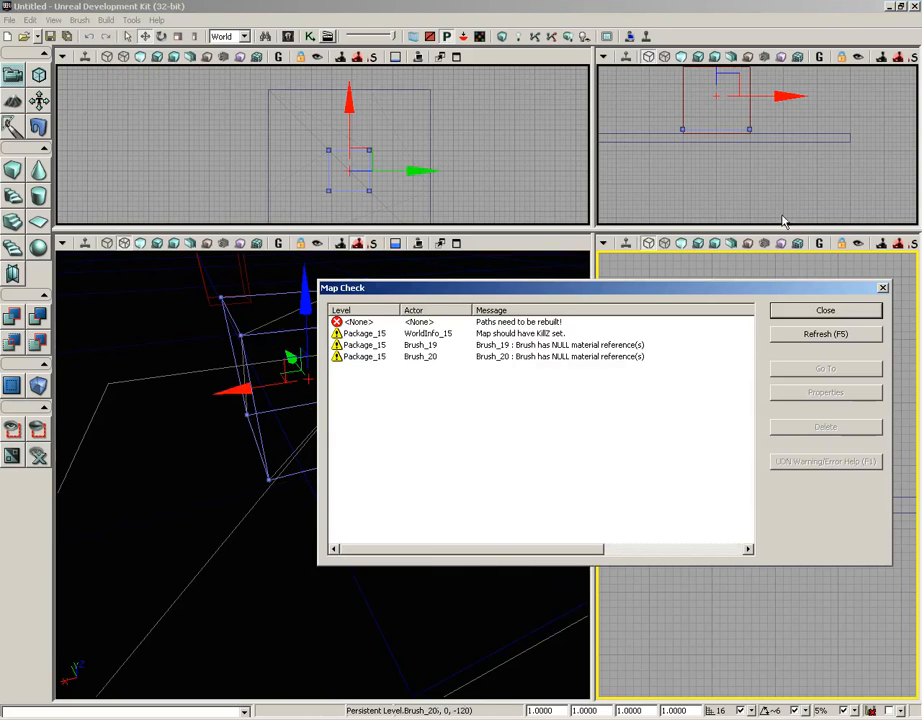
pyautogui.click(824, 310)
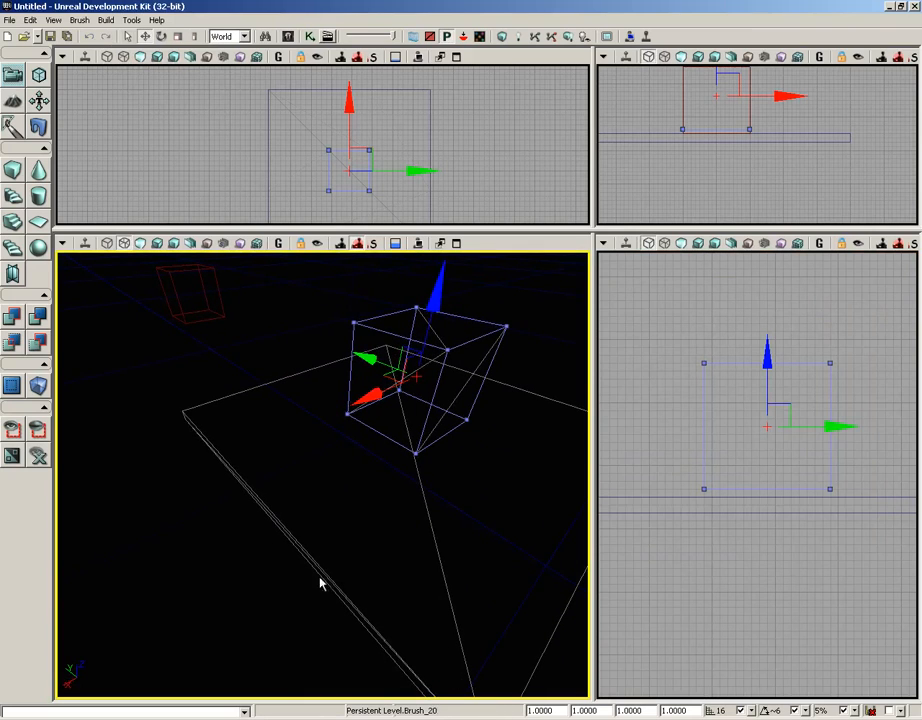
pyautogui.moveTo(320, 584); pyautogui.dragTo(448, 462)
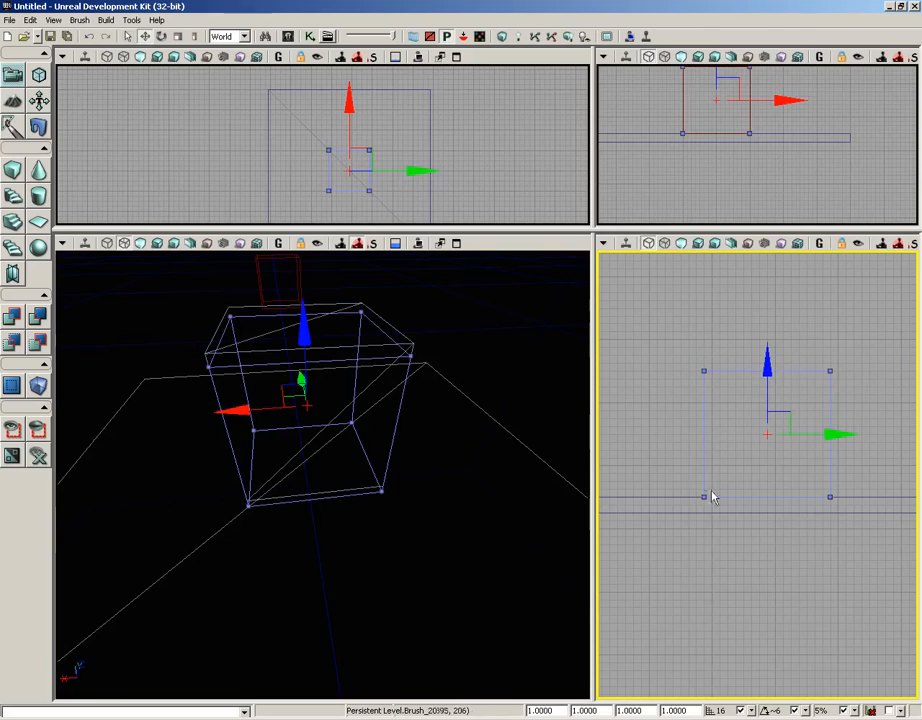
# Step: Rebuild the current level's geometry a second time and dismiss the warnings again
pyautogui.click(106, 20)
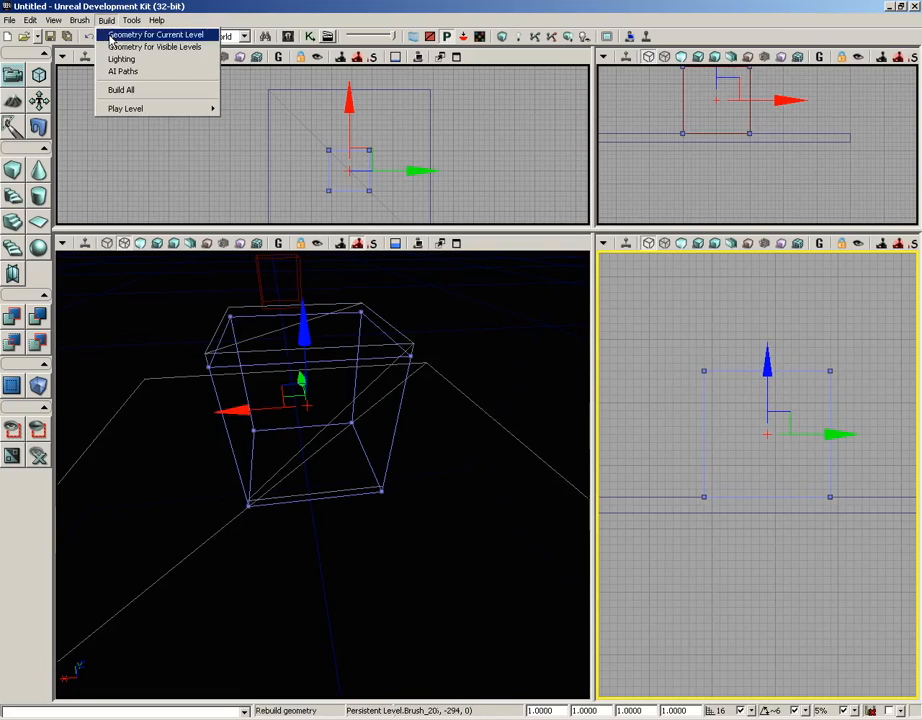
pyautogui.click(156, 34)
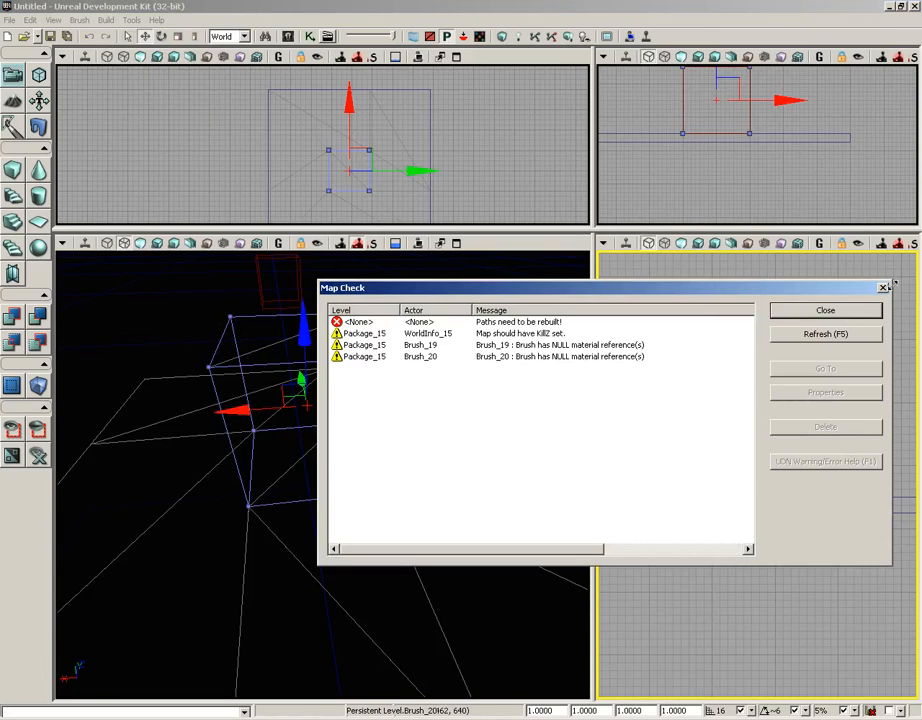
pyautogui.click(824, 310)
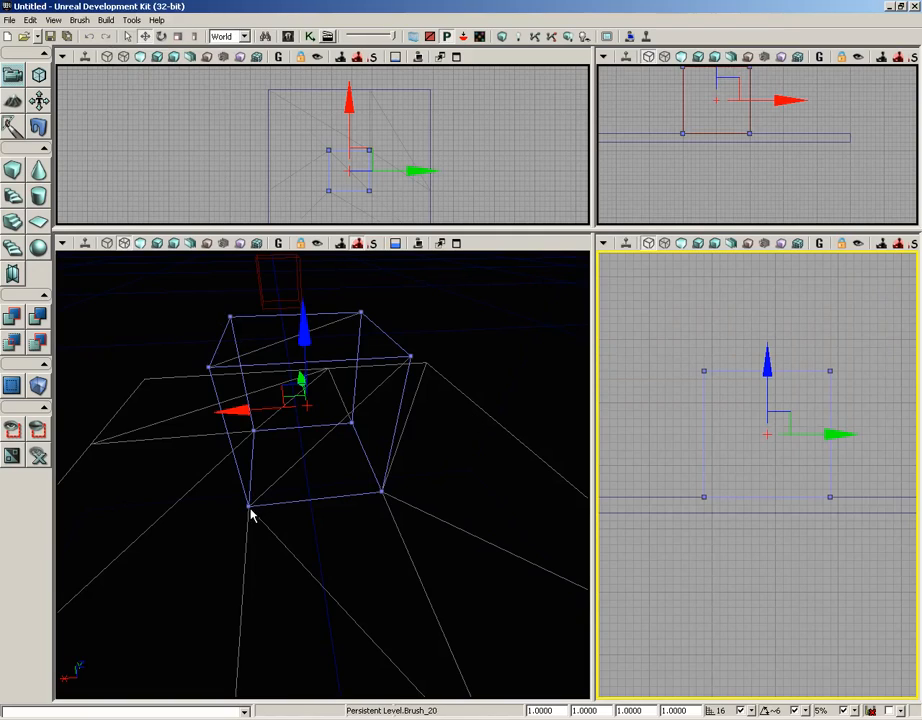
pyautogui.moveTo(368, 490)
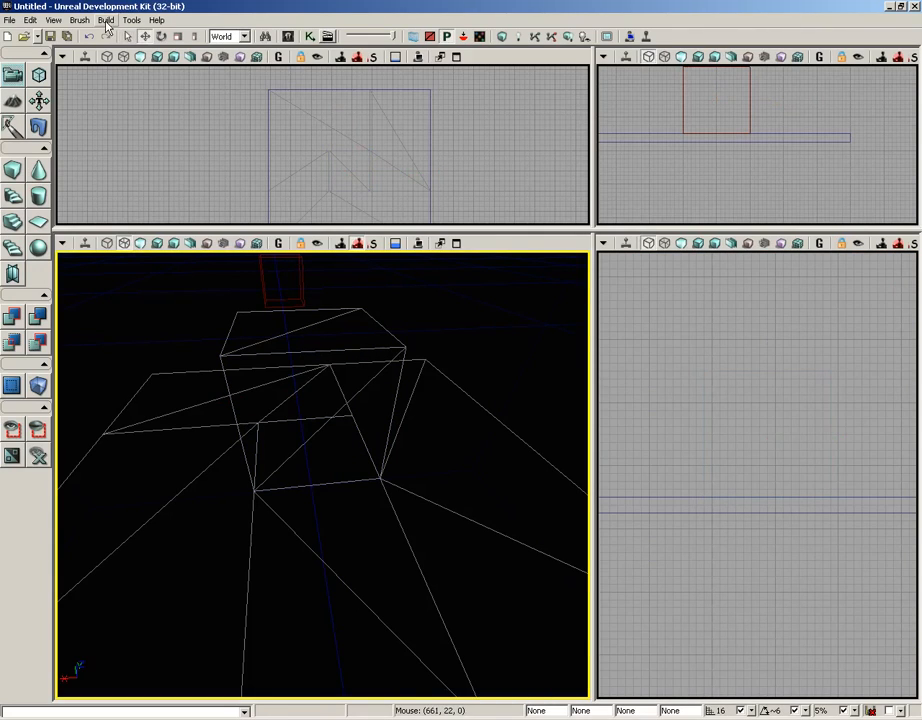
# Step: Rebuild the current level's geometry without the cube and dismiss the Map Check report
pyautogui.click(106, 20)
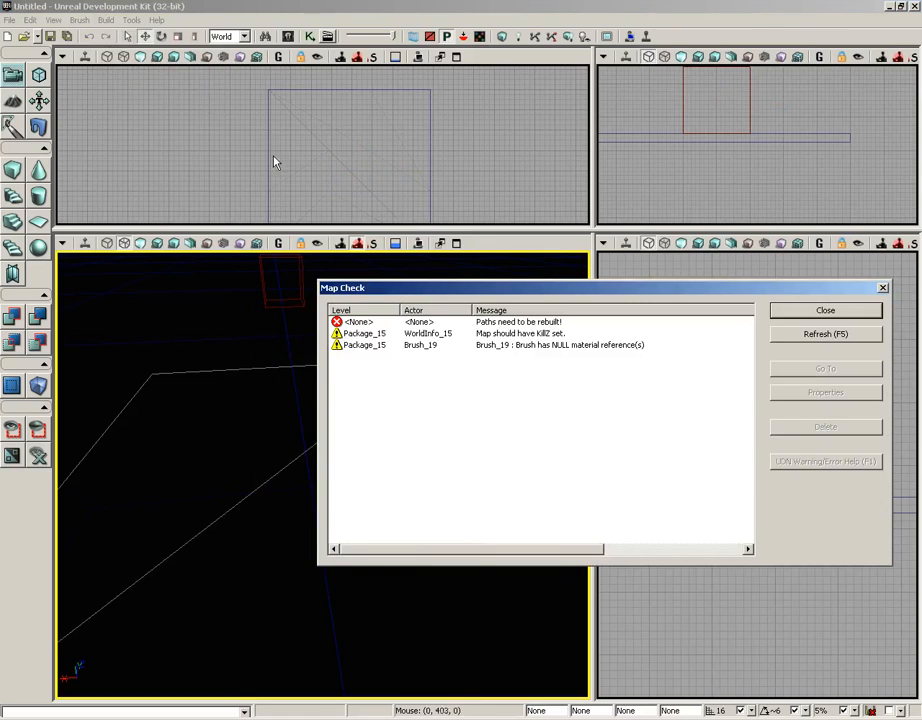
pyautogui.click(824, 310)
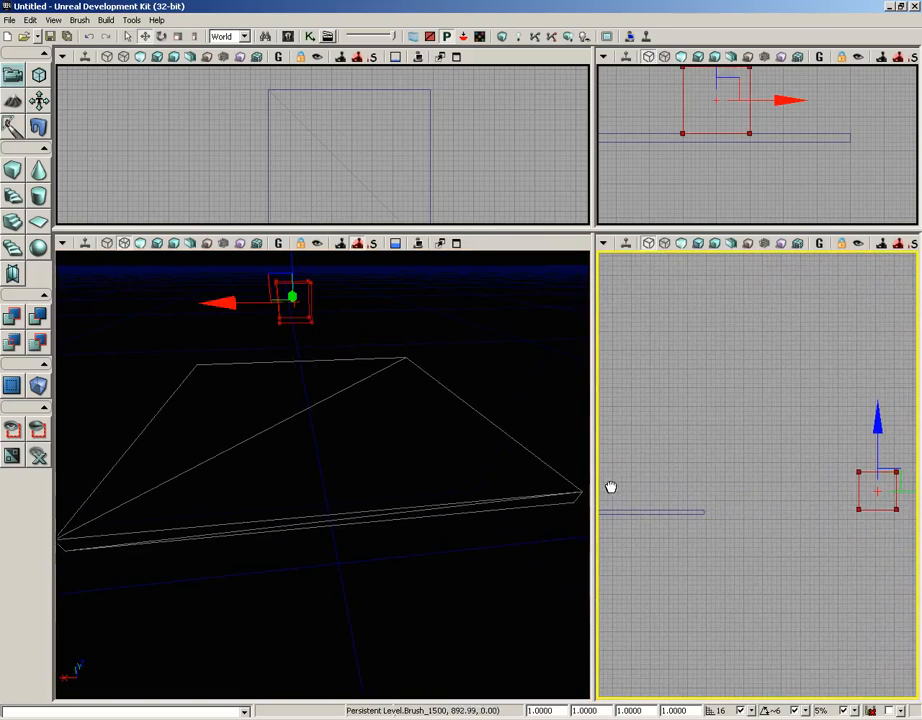
# Step: Drag the builder cube over the floor and set the Add Special brush to Semi-Solid
pyautogui.moveTo(876, 488); pyautogui.dragTo(630, 490)
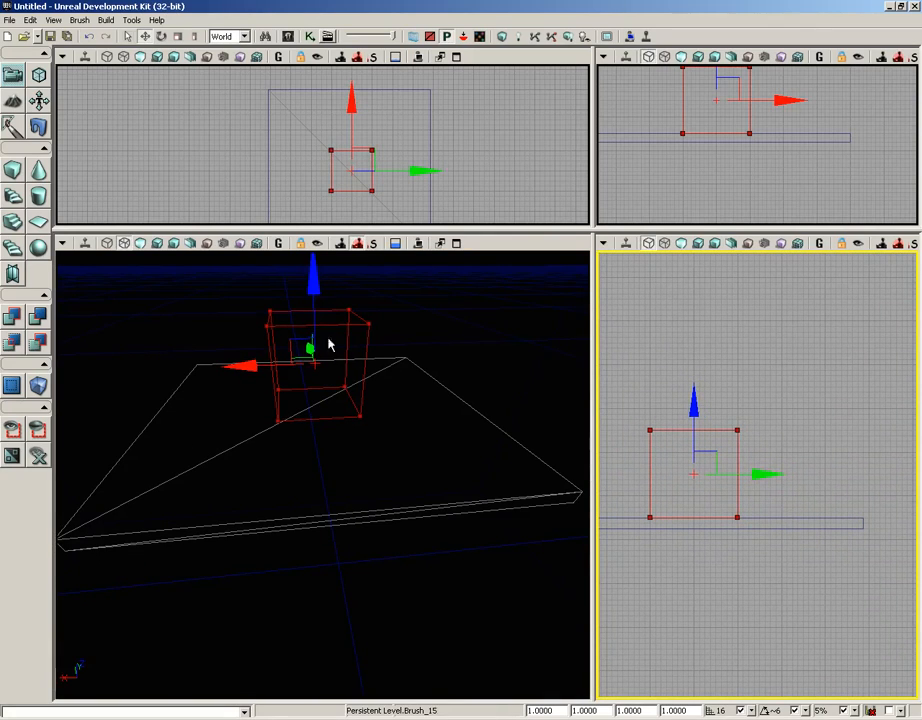
pyautogui.click(106, 20)
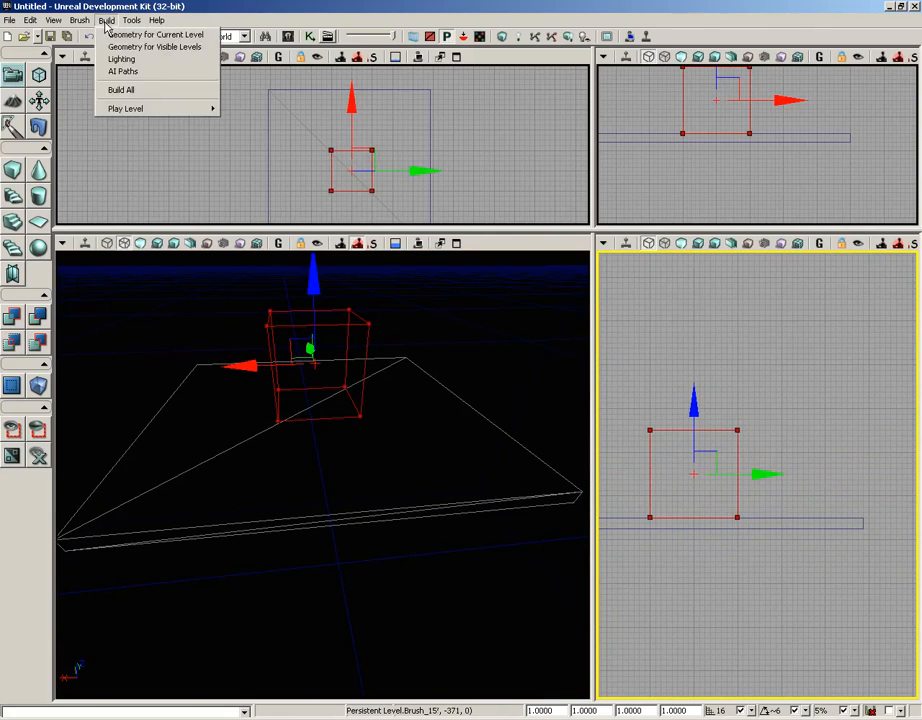
pyautogui.click(80, 20)
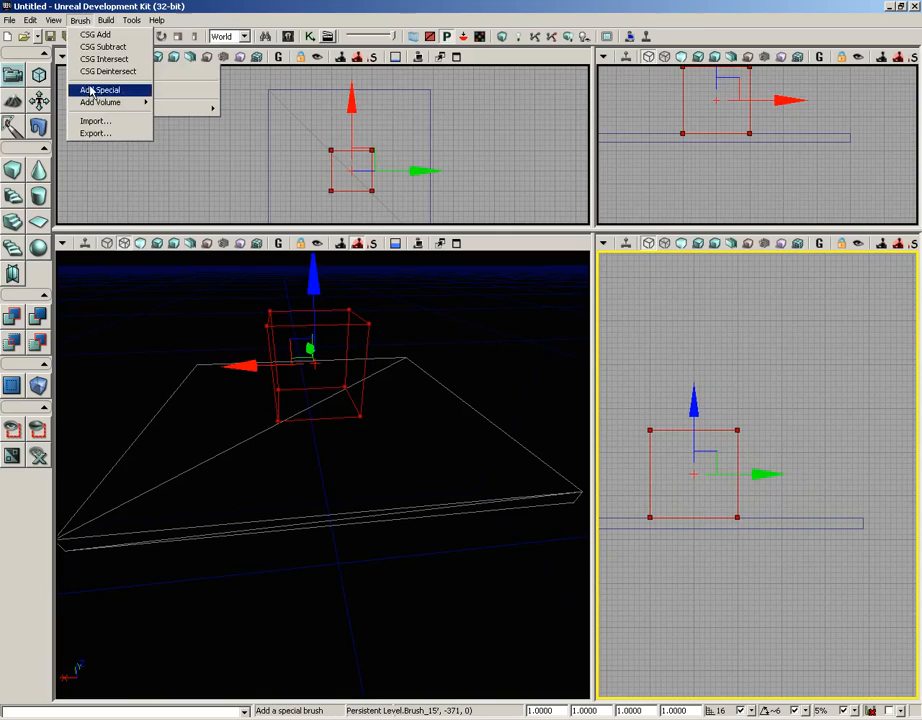
pyautogui.click(100, 90)
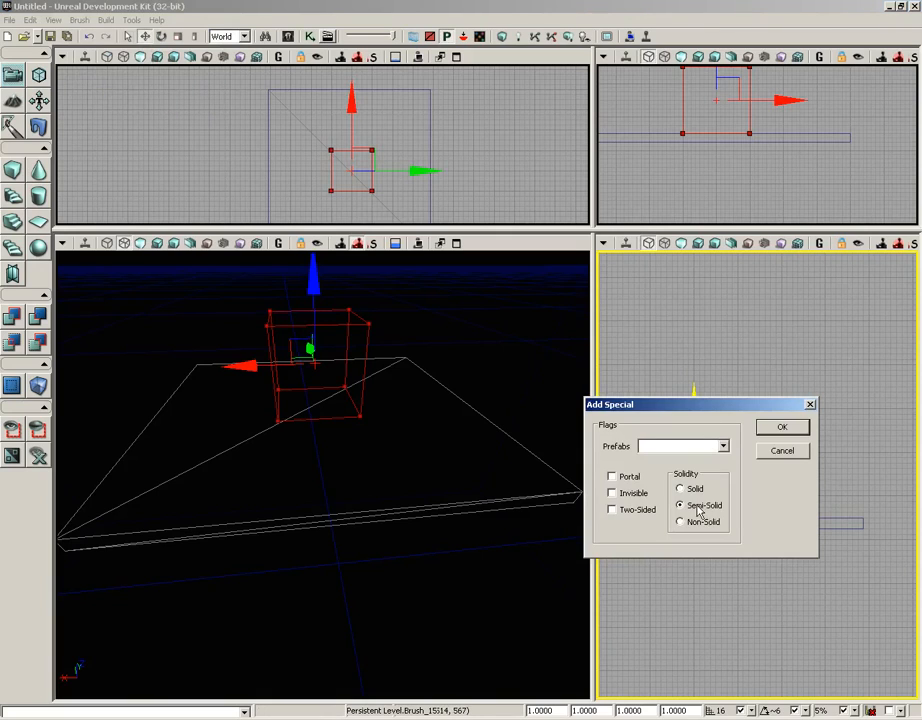
pyautogui.click(782, 426)
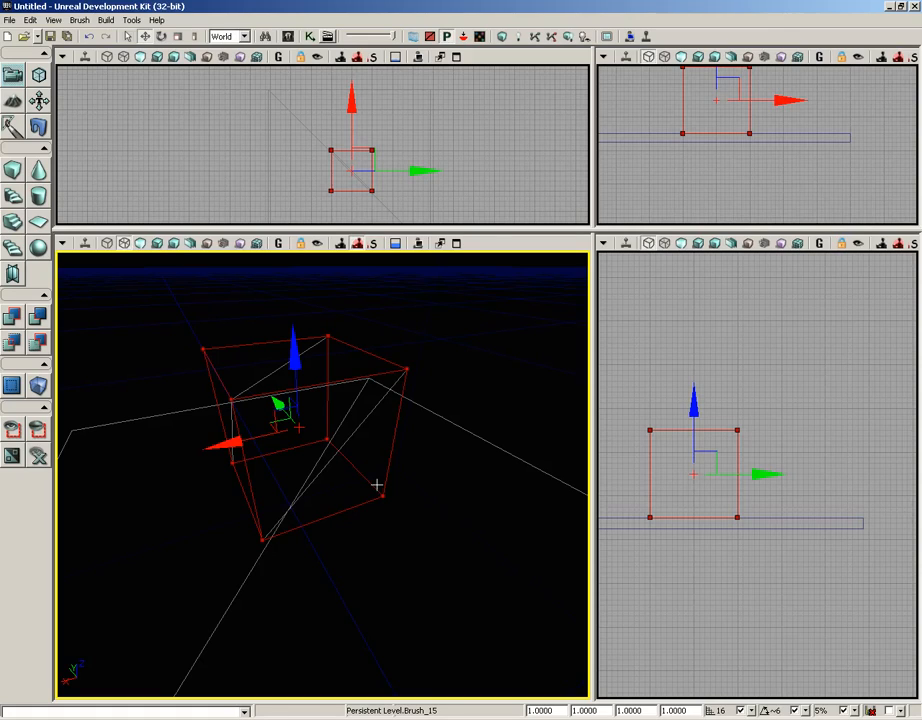
pyautogui.moveTo(362, 378)
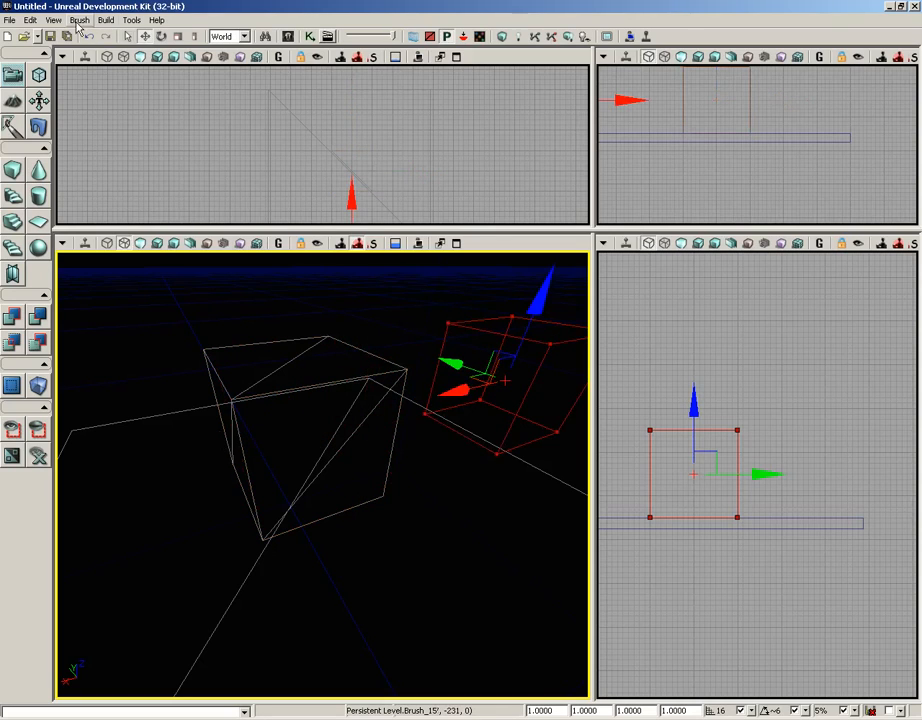
pyautogui.click(80, 20)
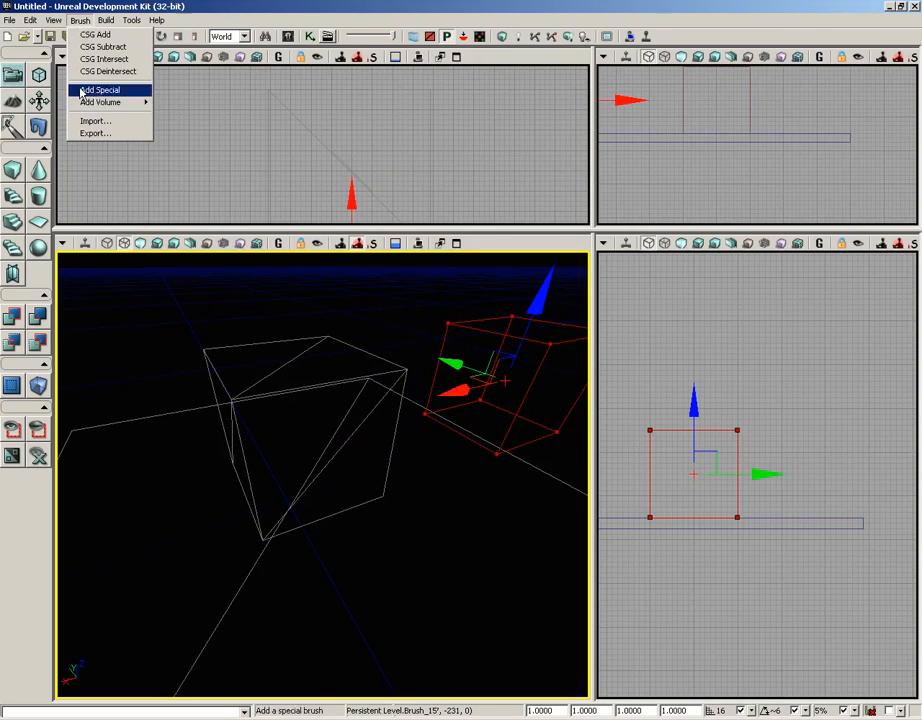
pyautogui.click(100, 88)
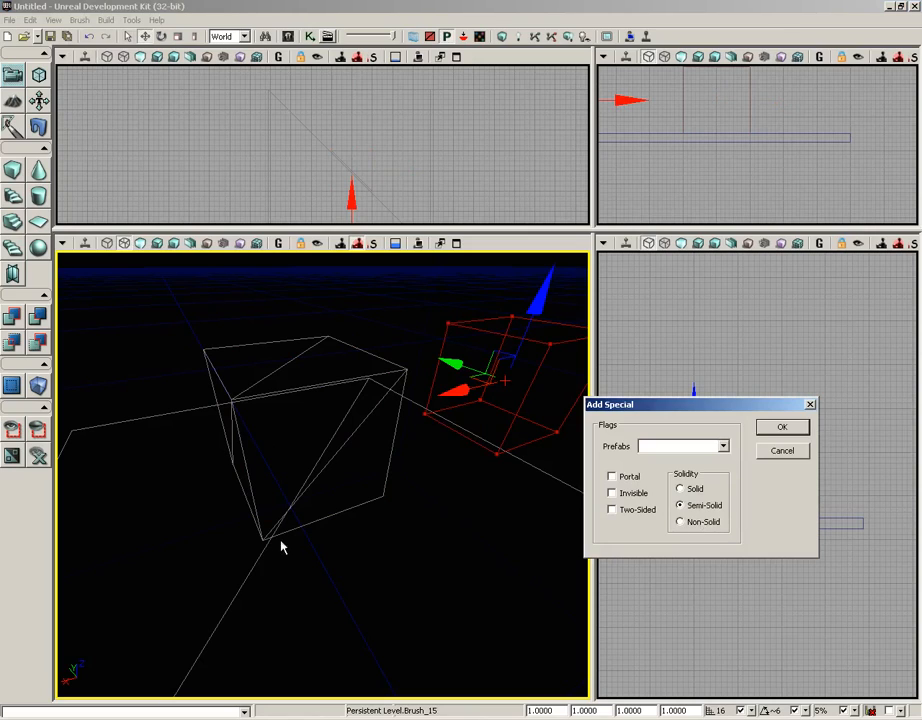
pyautogui.moveTo(390, 500)
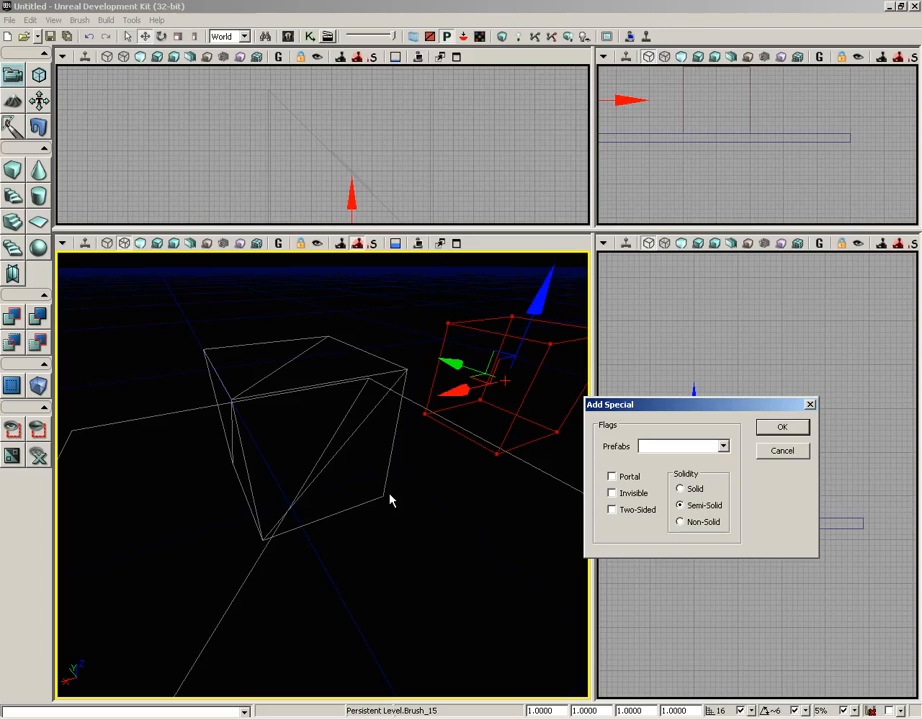
pyautogui.moveTo(736, 460)
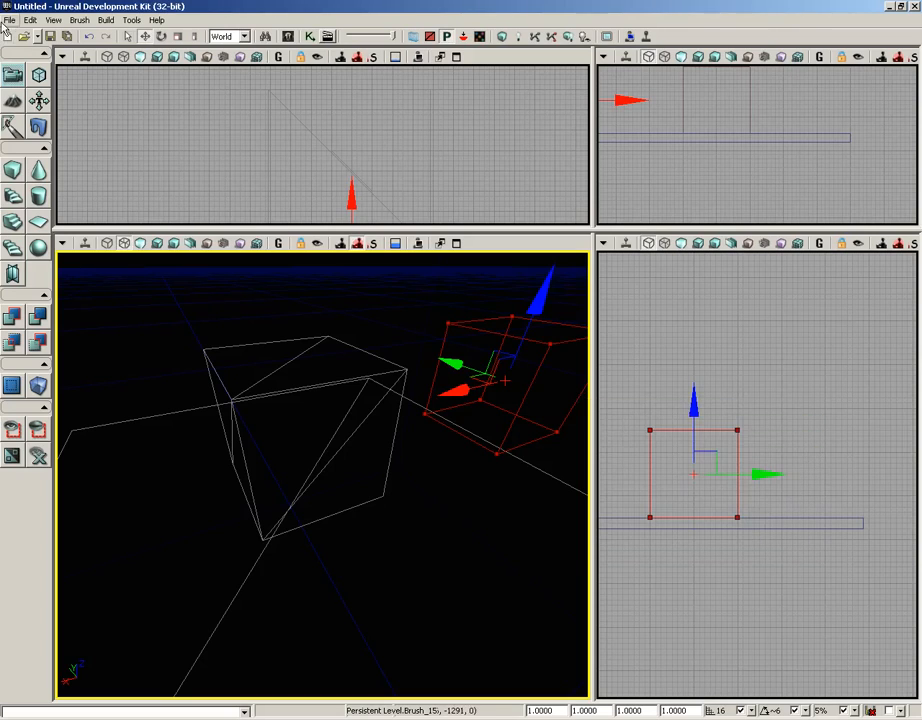
# Step: Create a new level with Additive geometry style, keeping only the red builder brush
pyautogui.click(8, 20)
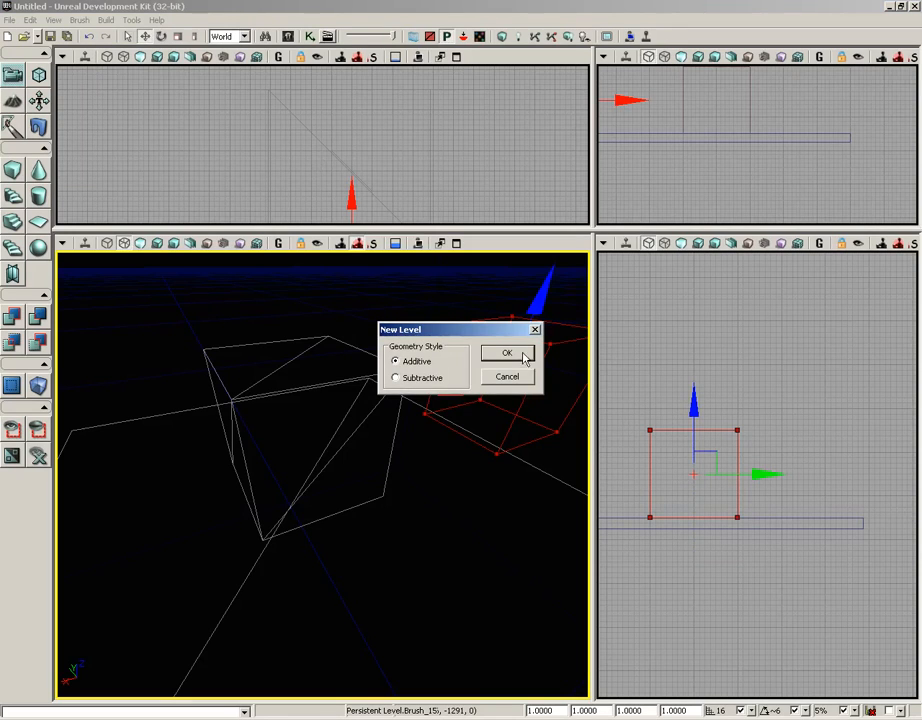
pyautogui.click(508, 352)
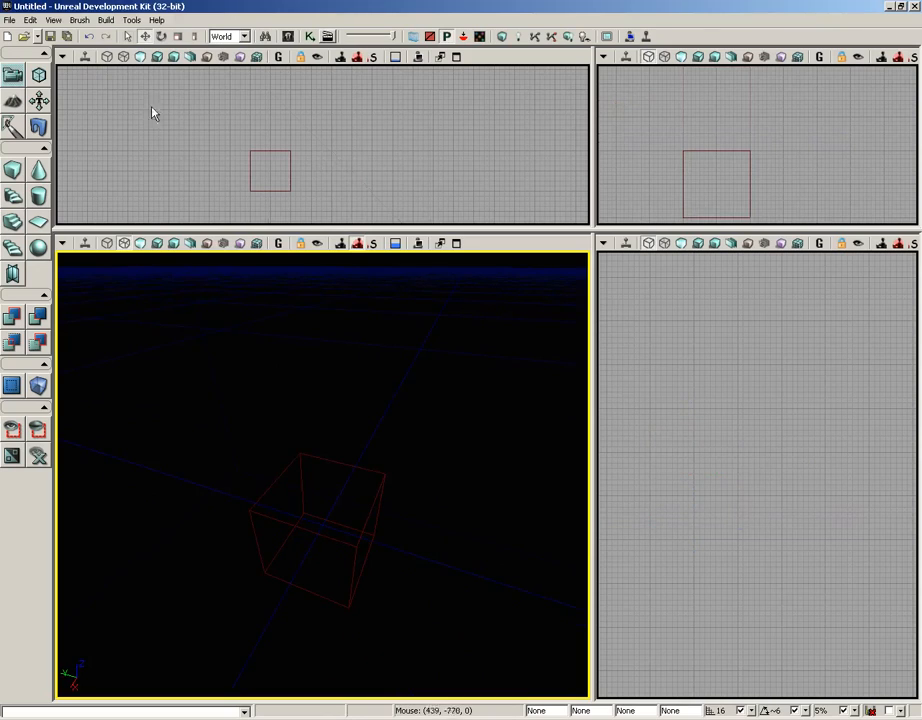
pyautogui.click(80, 20)
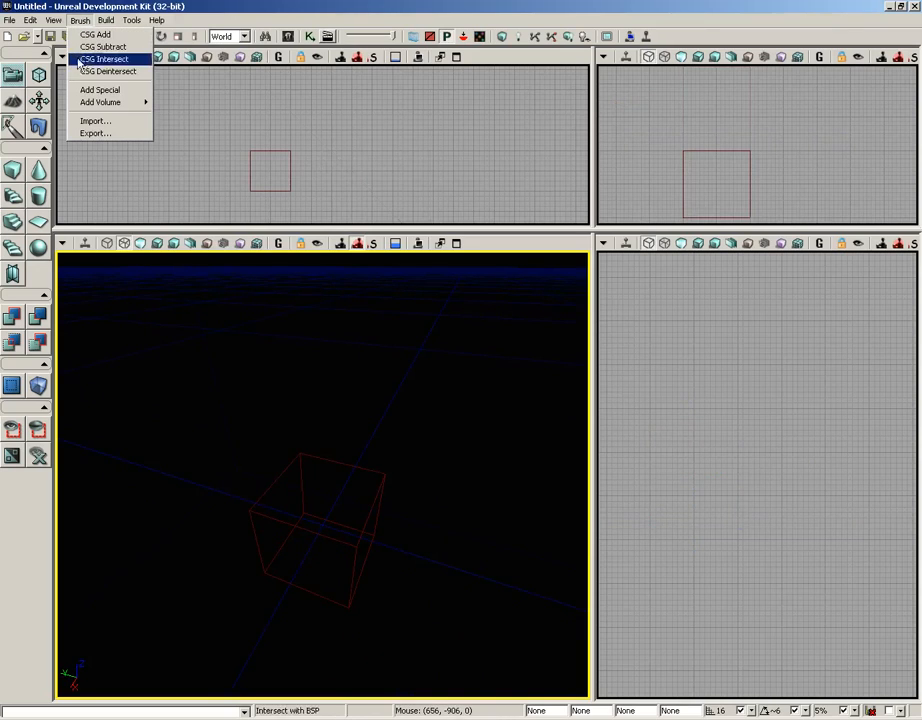
pyautogui.moveTo(100, 102)
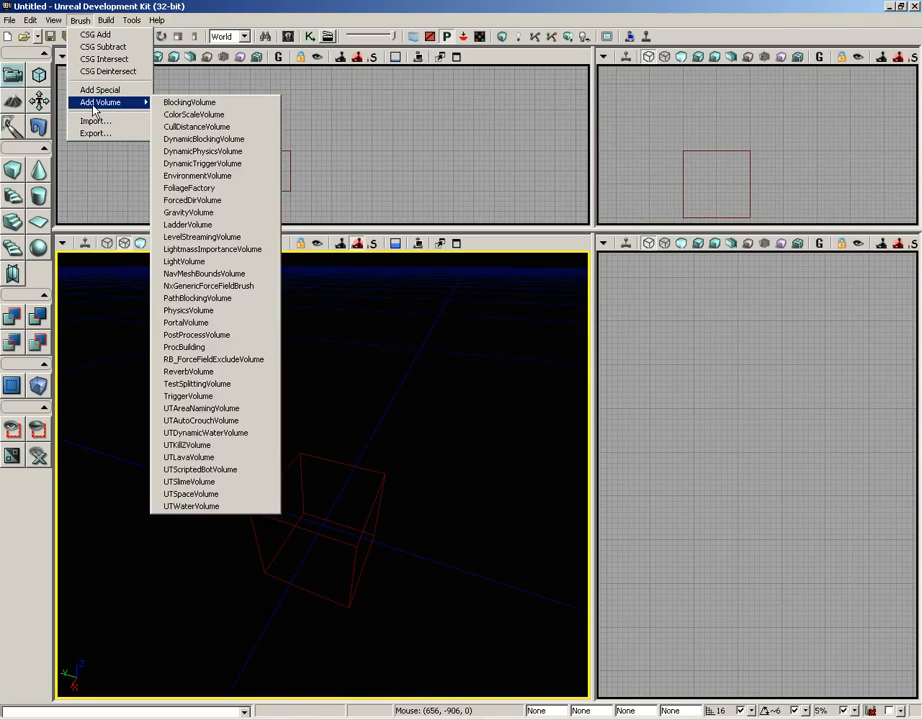
pyautogui.moveTo(196, 176)
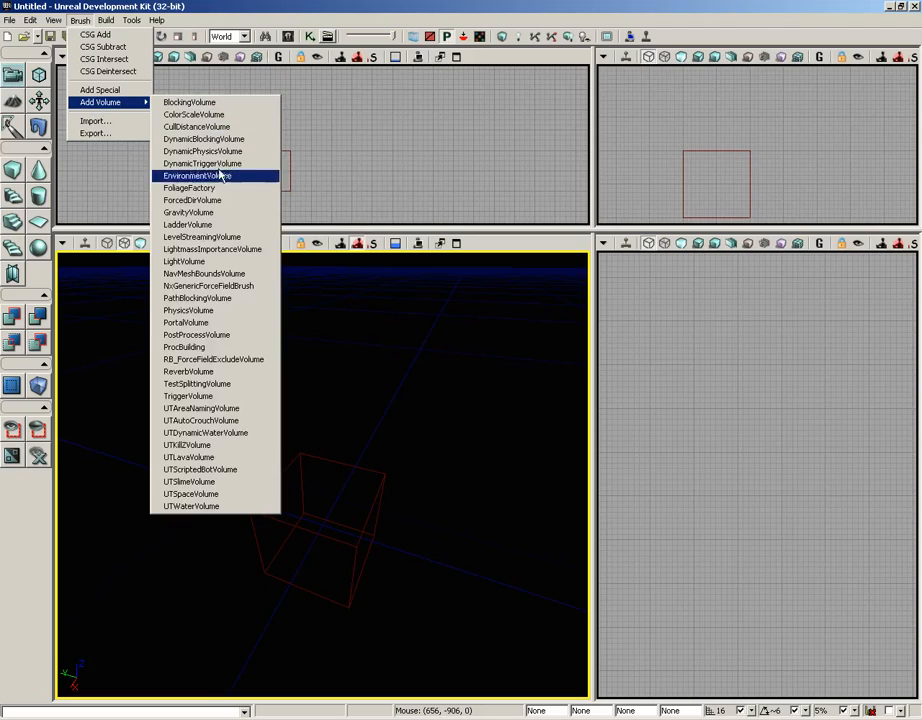
pyautogui.moveTo(204, 272)
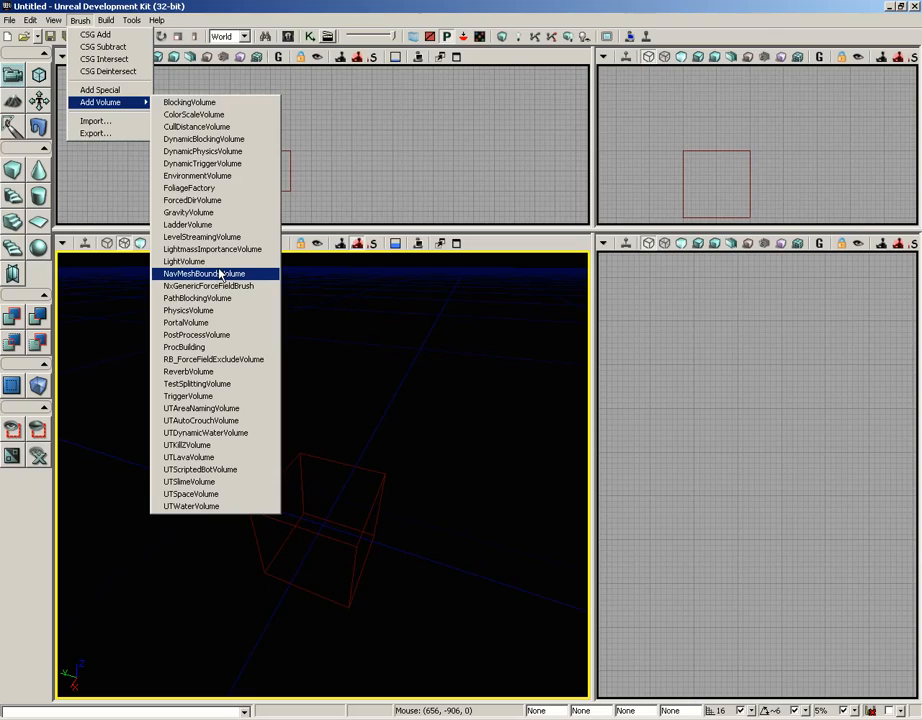
pyautogui.moveTo(210, 270)
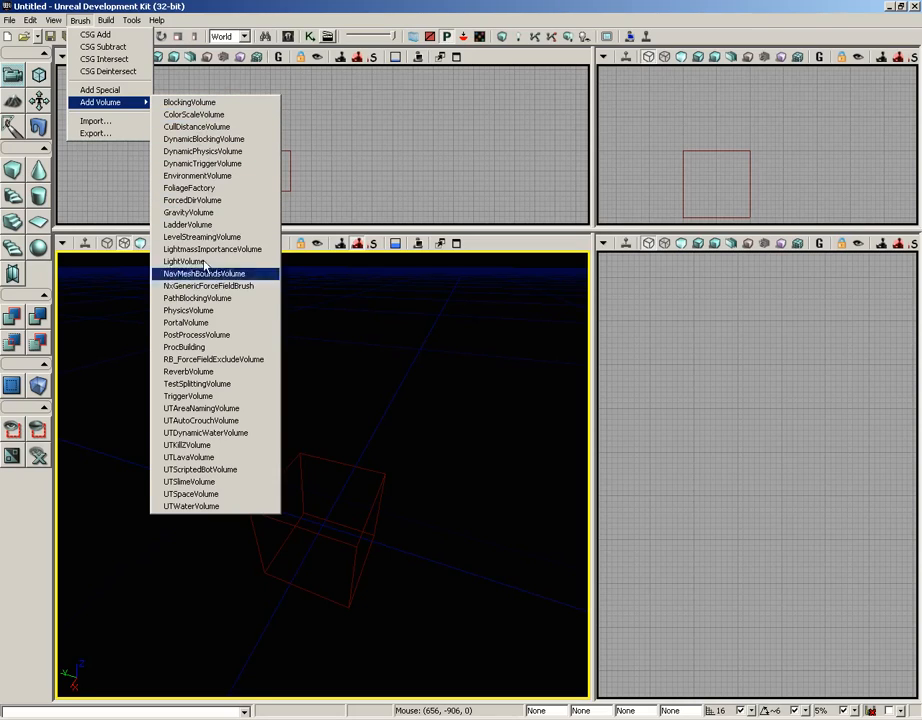
pyautogui.moveTo(196, 126)
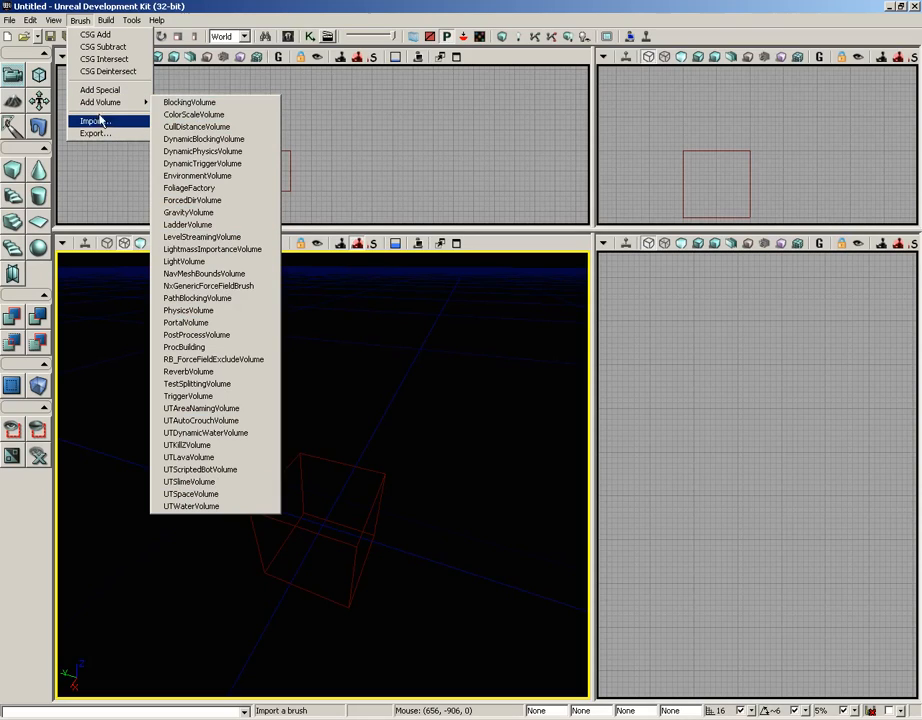
pyautogui.moveTo(92, 132)
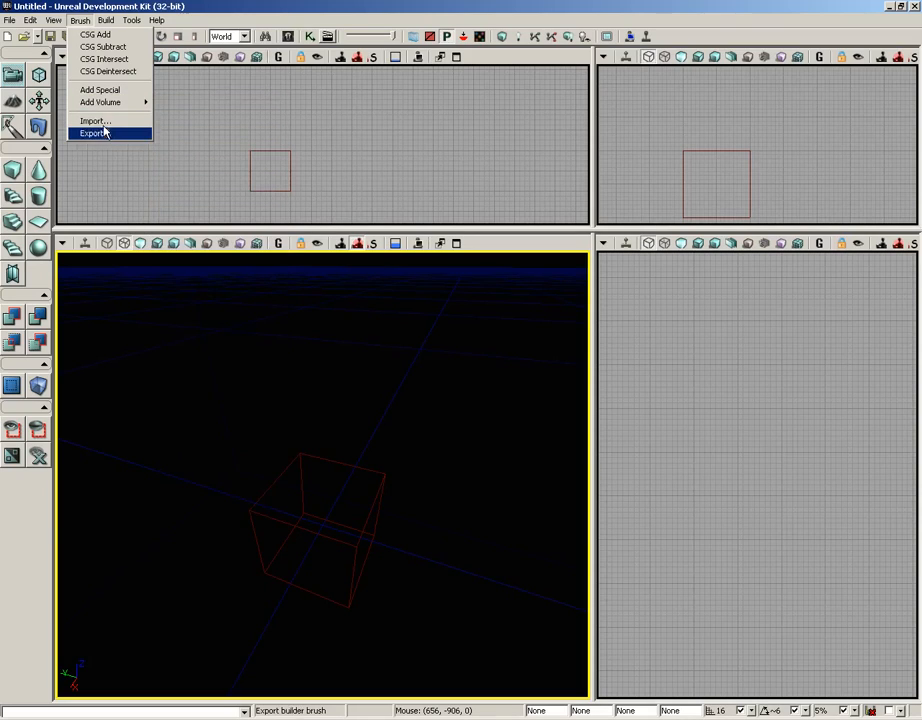
pyautogui.moveTo(92, 122)
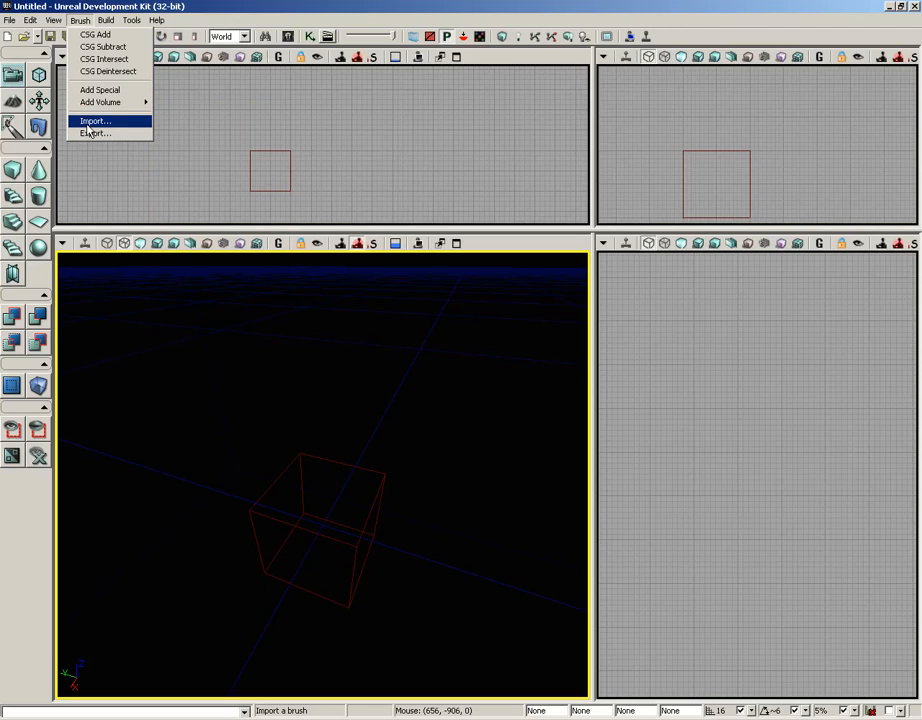
# Step: Import ColumnCore.ASE as the builder brush with Merge Faces enabled
pyautogui.click(94, 122)
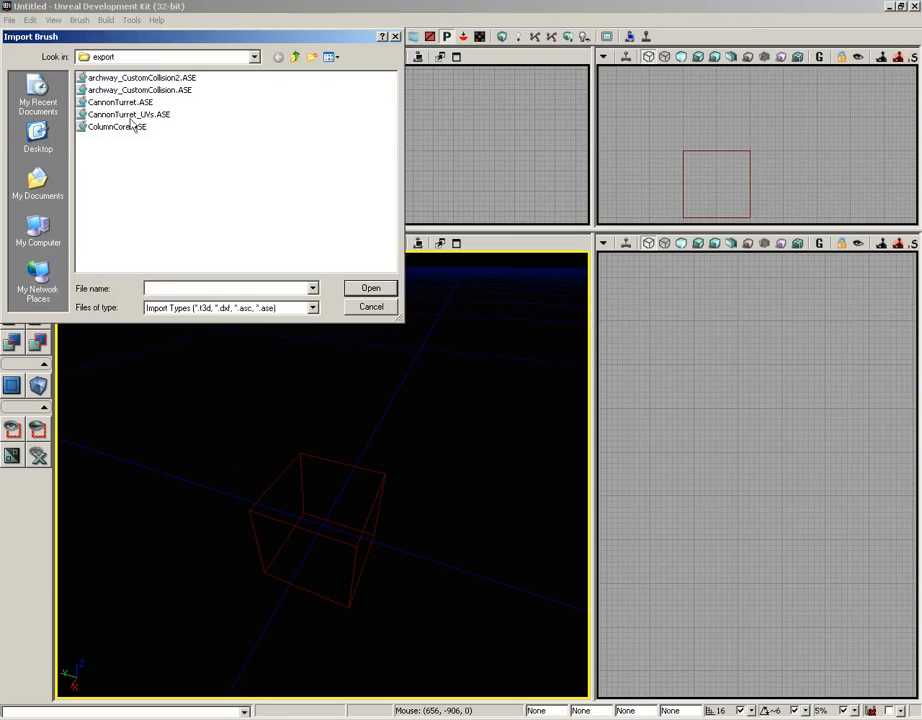
pyautogui.click(116, 126)
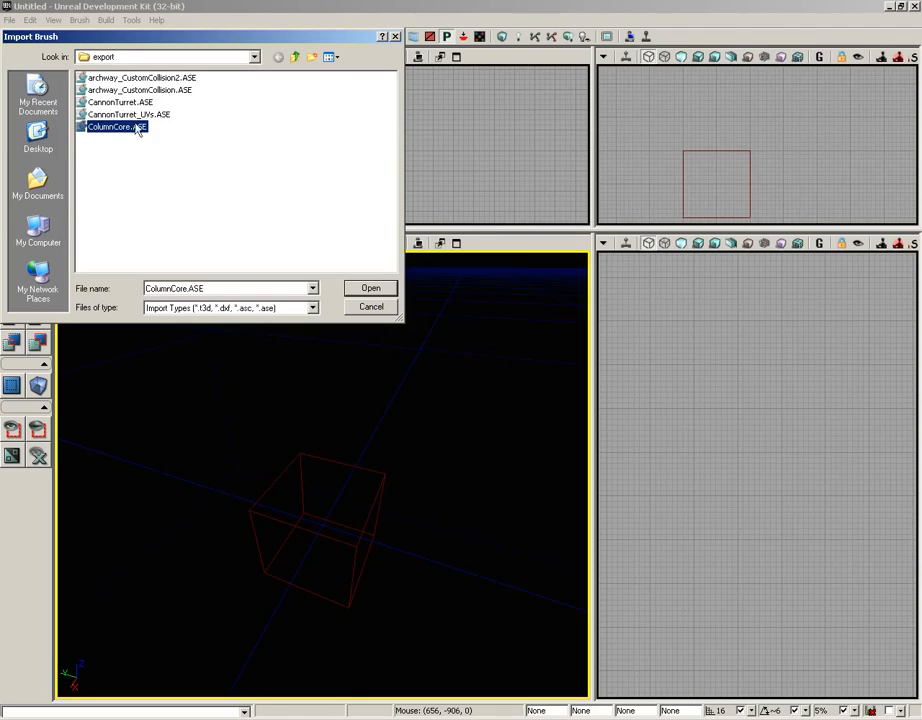
pyautogui.click(370, 288)
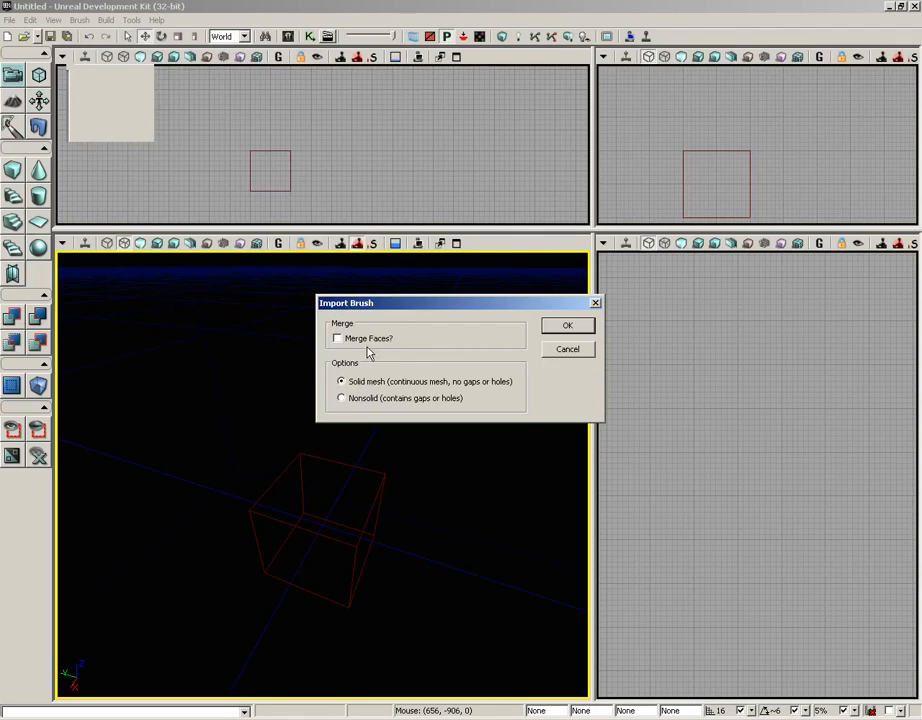
pyautogui.click(336, 338)
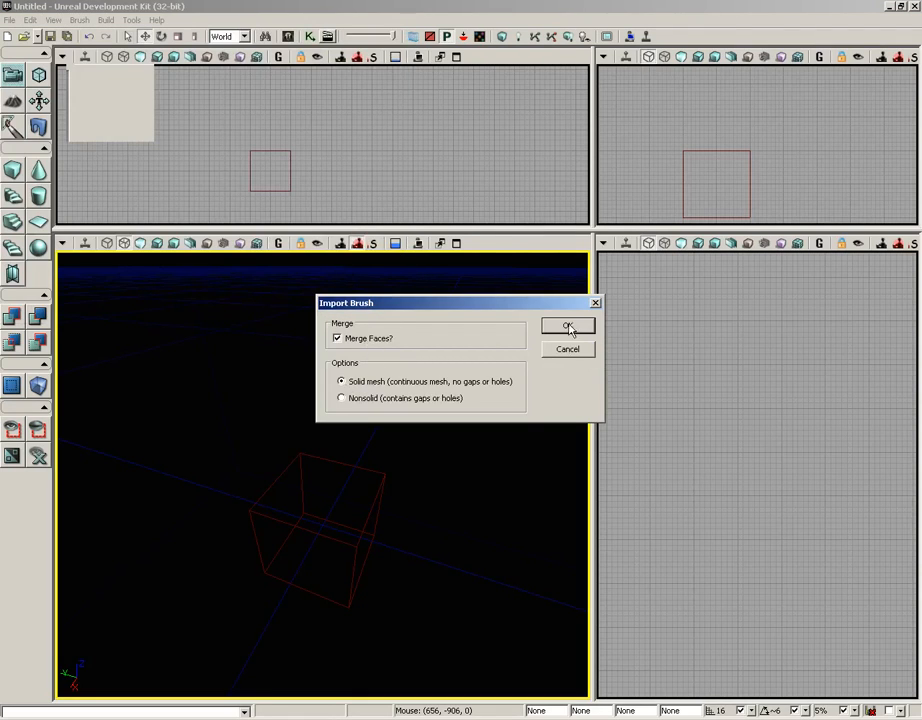
pyautogui.click(568, 326)
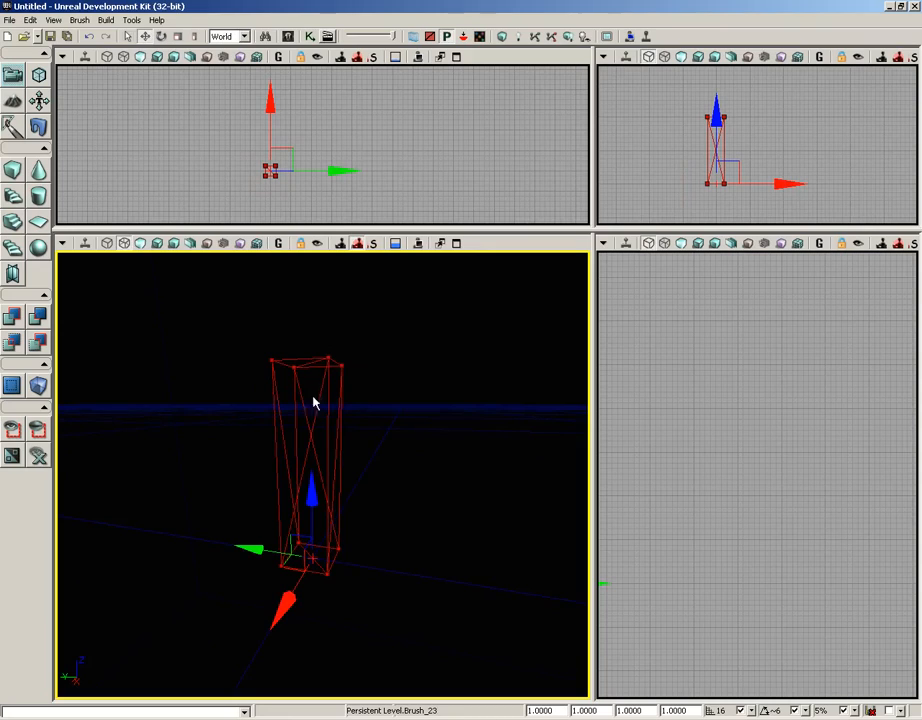
pyautogui.moveTo(460, 300)
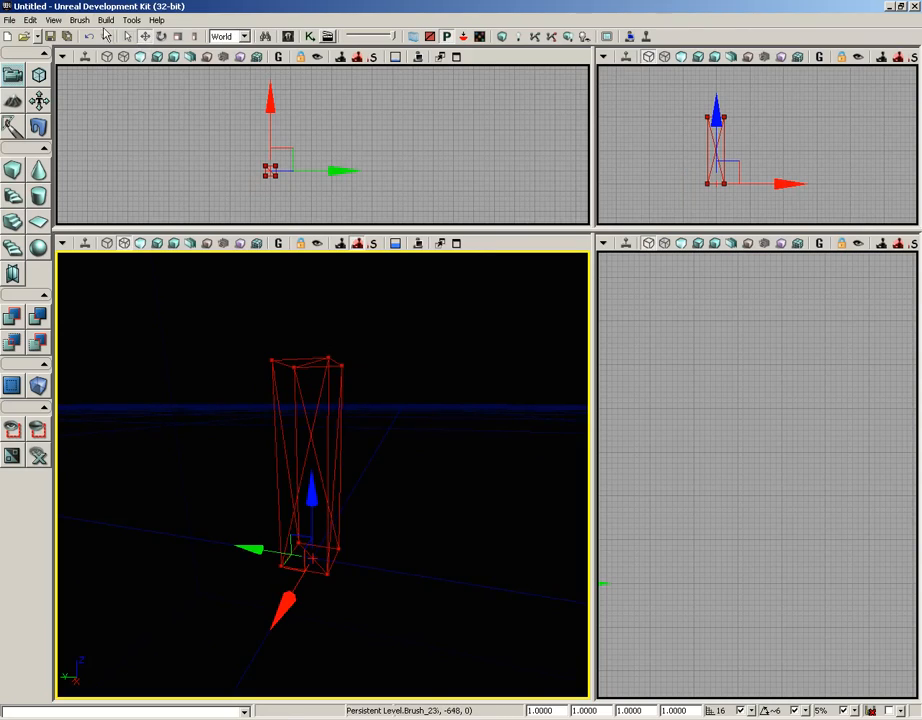
pyautogui.click(80, 20)
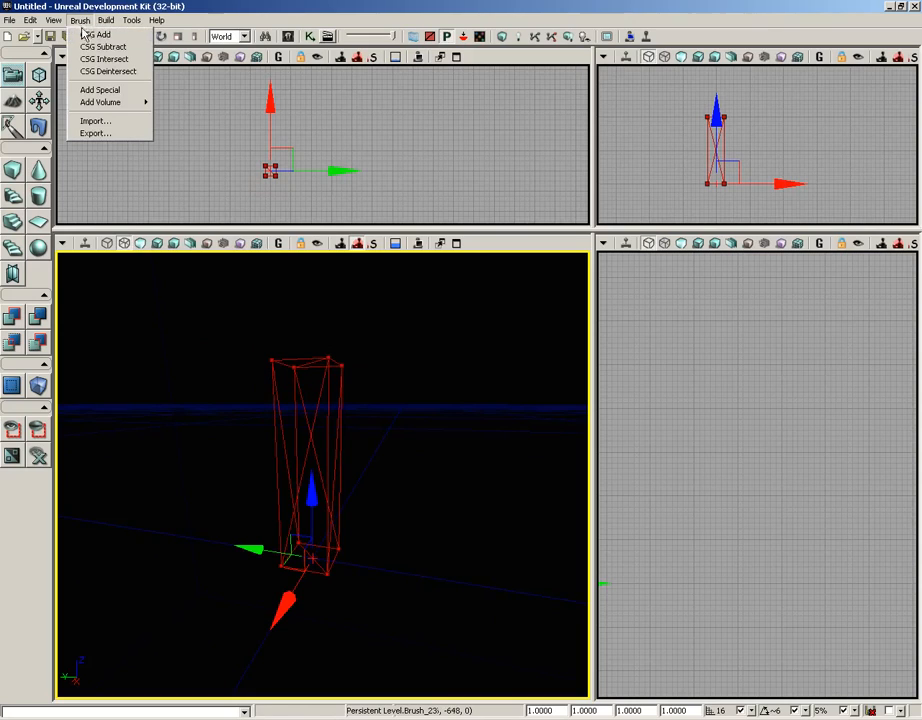
pyautogui.moveTo(108, 72)
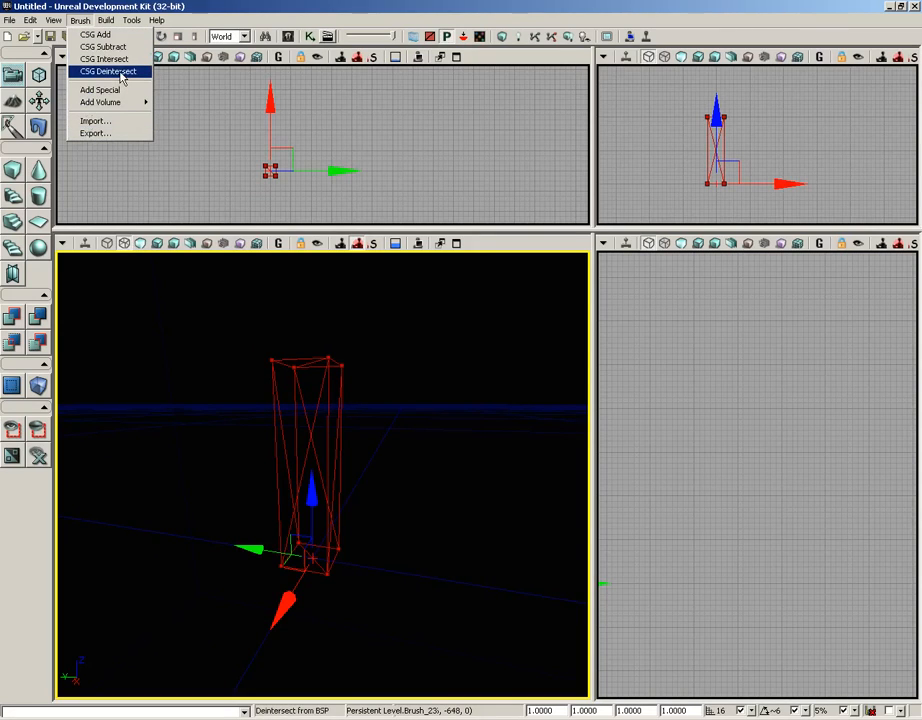
pyautogui.moveTo(96, 36)
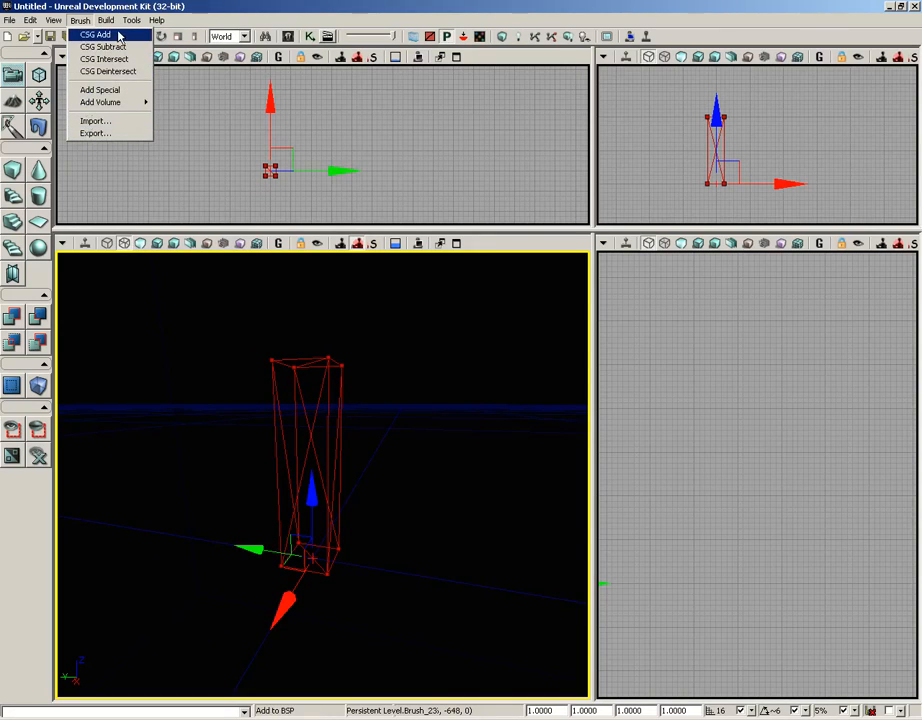
pyautogui.moveTo(104, 58)
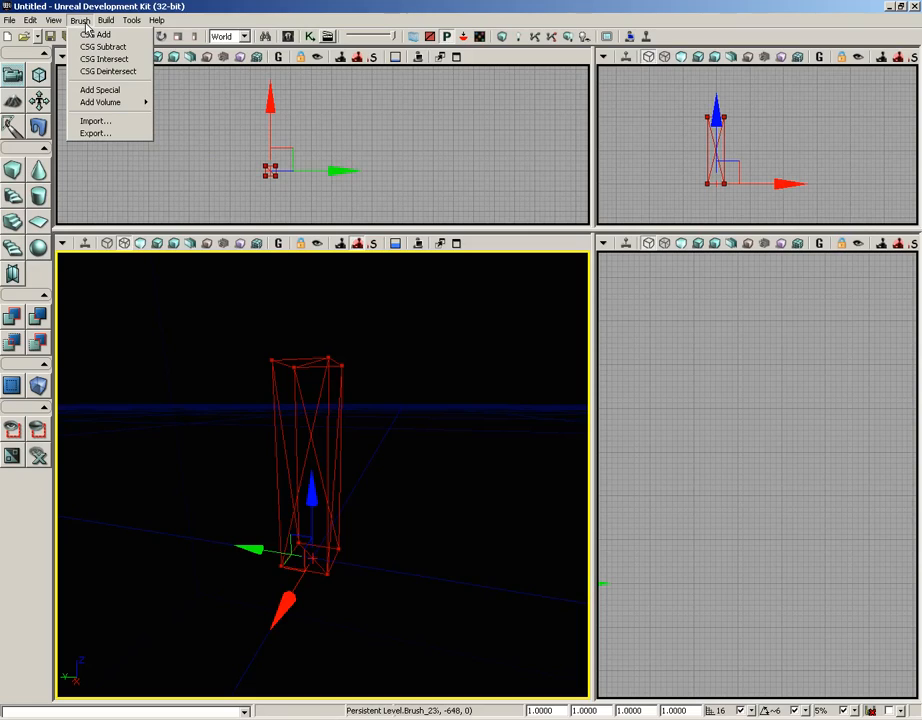
pyautogui.moveTo(98, 250)
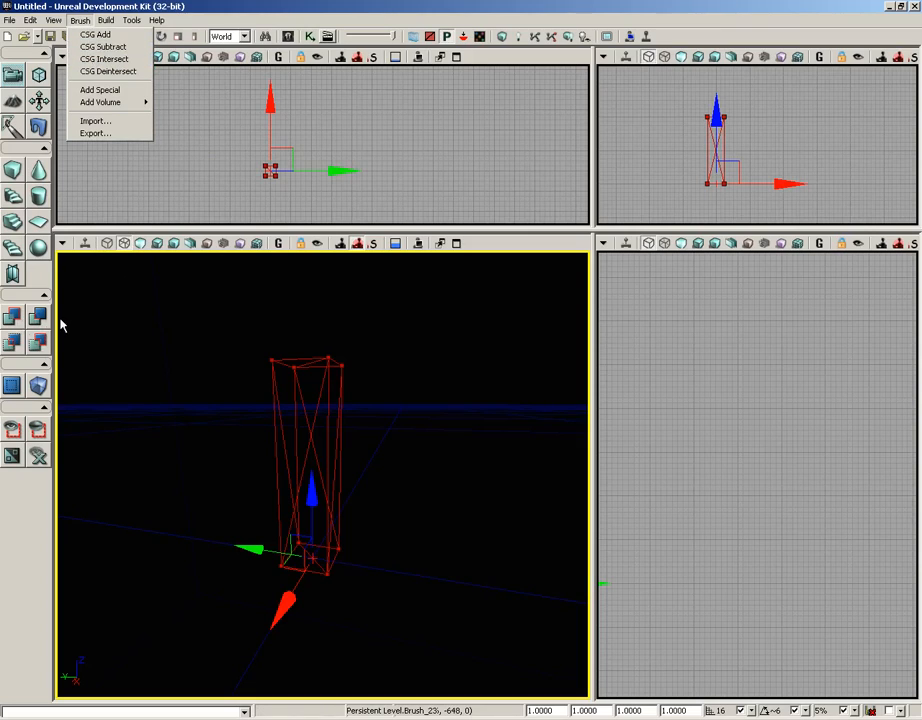
pyautogui.moveTo(42, 356)
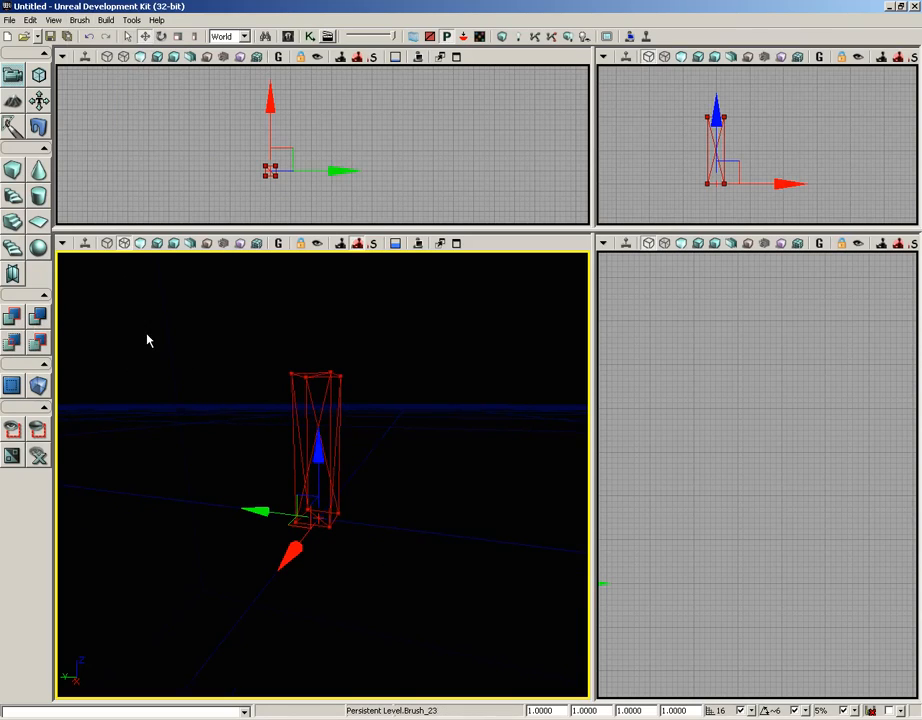
pyautogui.moveTo(218, 438)
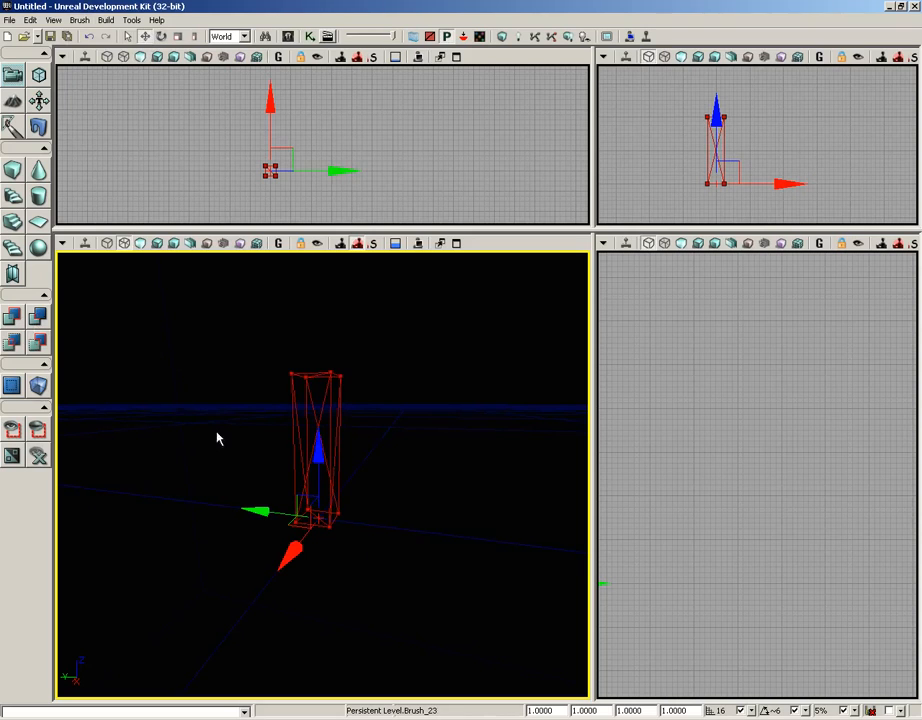